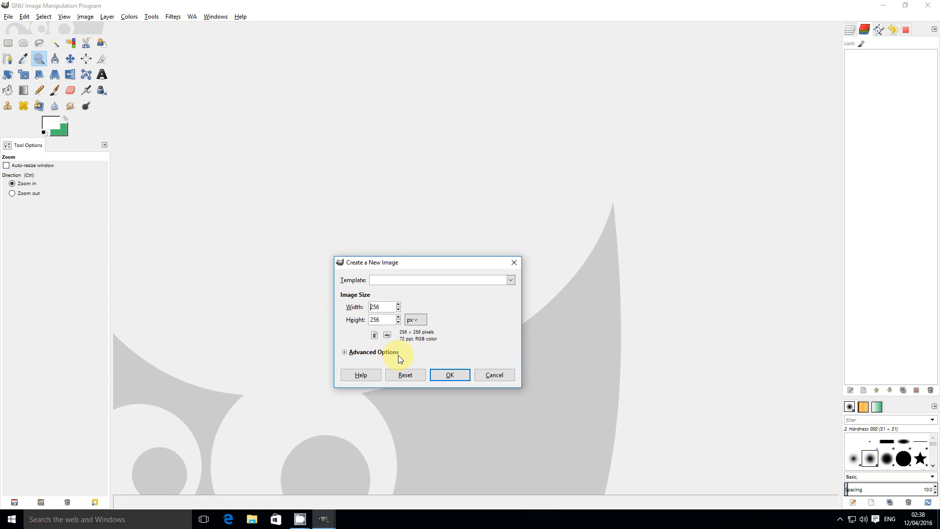
Create a new 256 × 256 px image filled with transparency via the advanced options
click(344, 351)
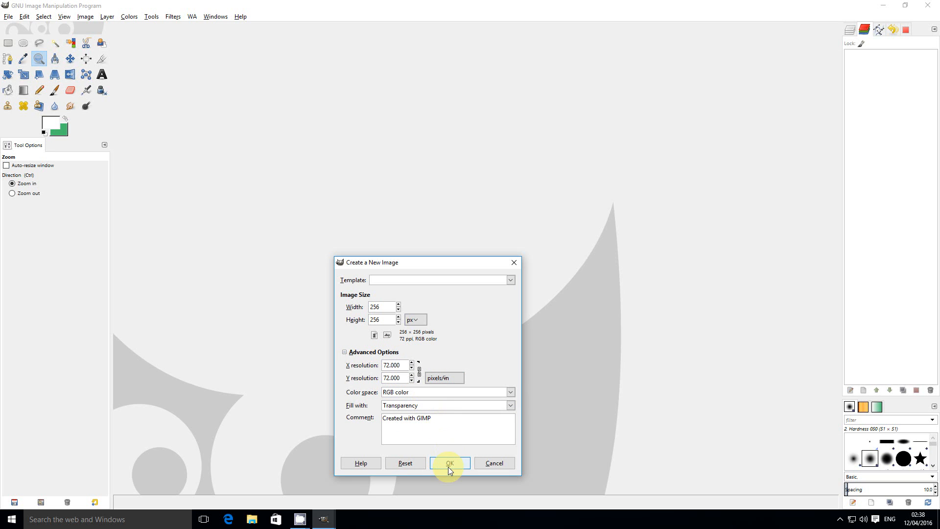
click(449, 464)
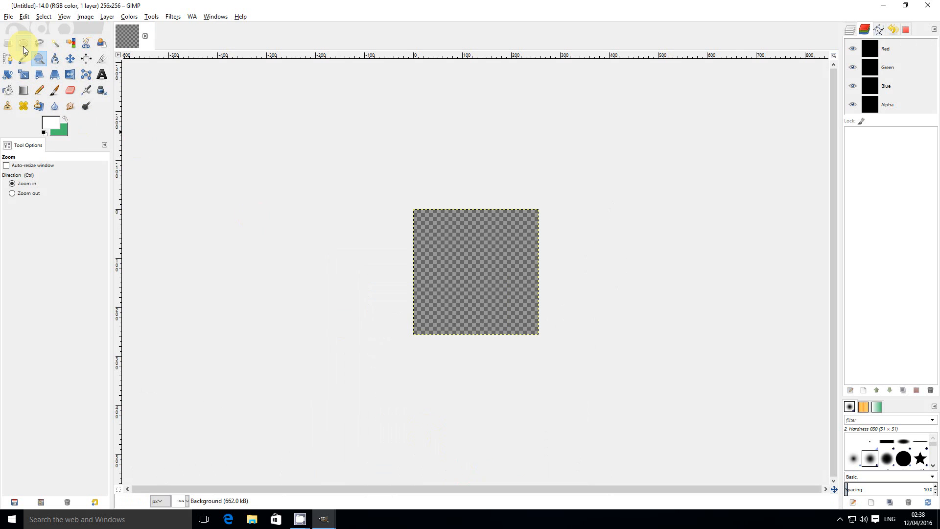
Make an elliptical selection at 20,20 sized 216 × 216 px
drag(432, 221, 502, 325)
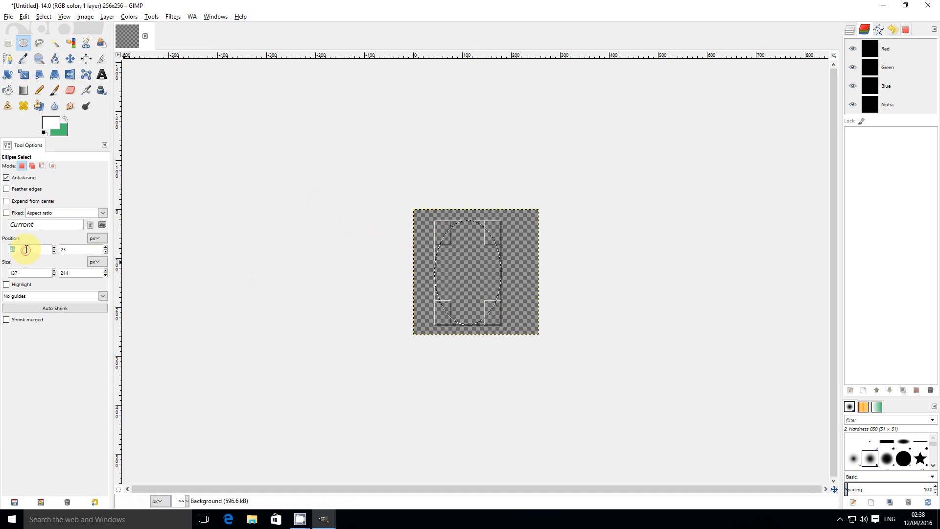
click(53, 252)
text(20)
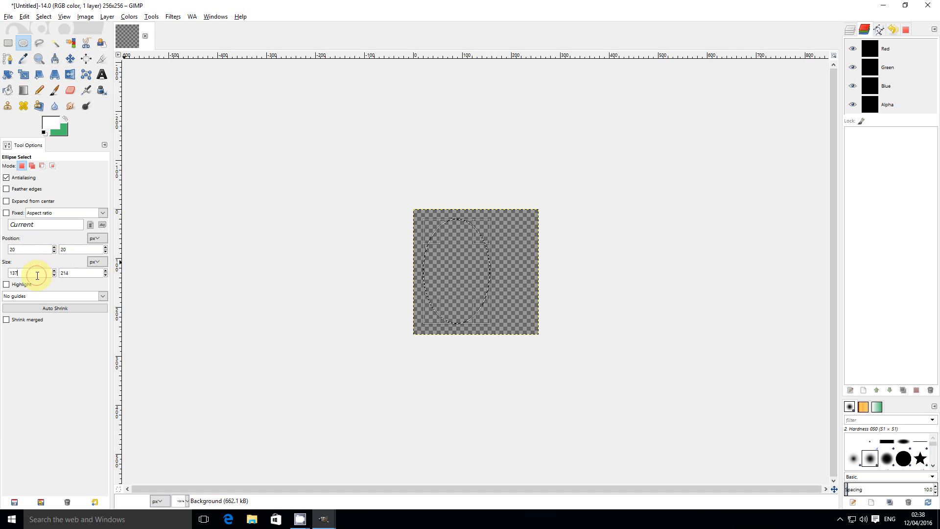
text(216)
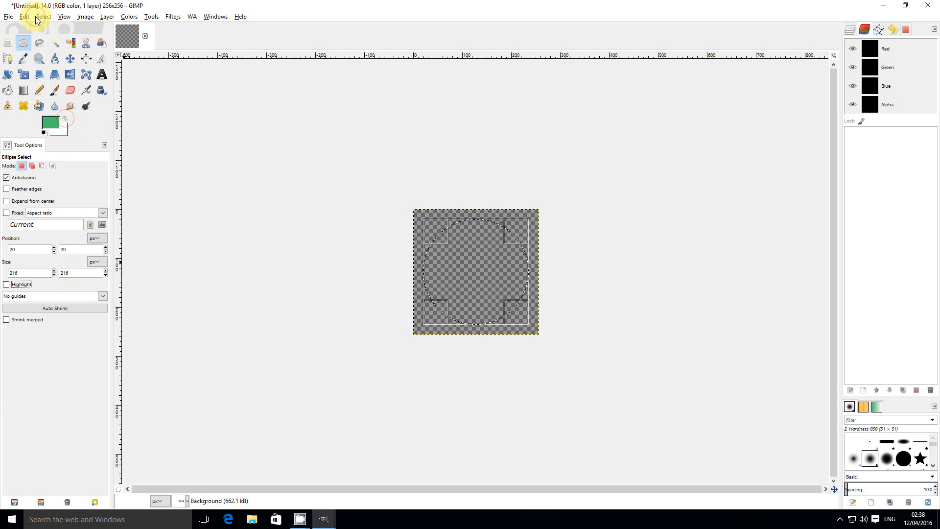
Convert the selection to its border and set a green foreground for filling the ring
click(43, 16)
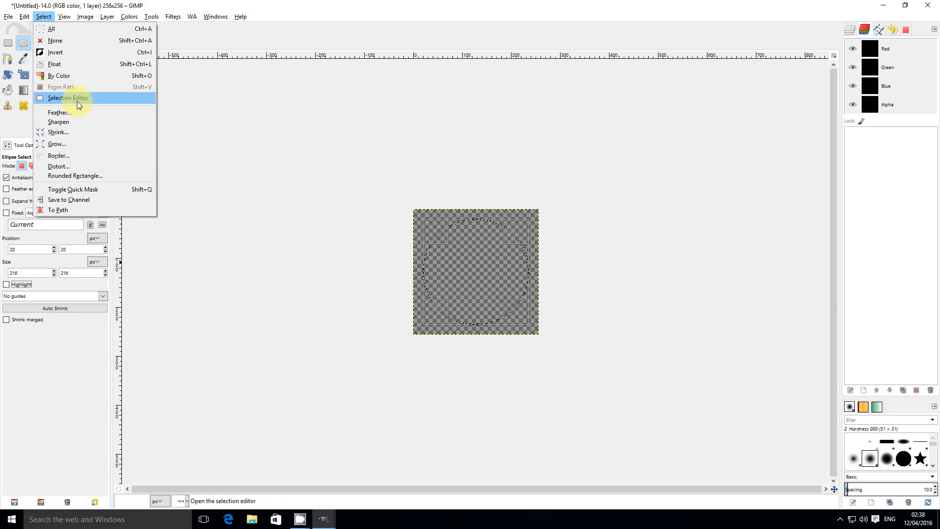
mouse_move(77, 156)
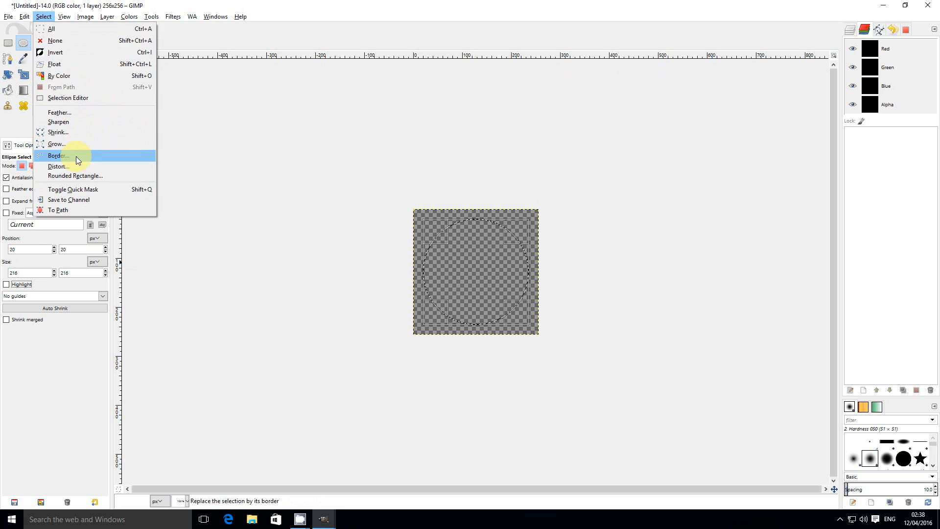
click(58, 156)
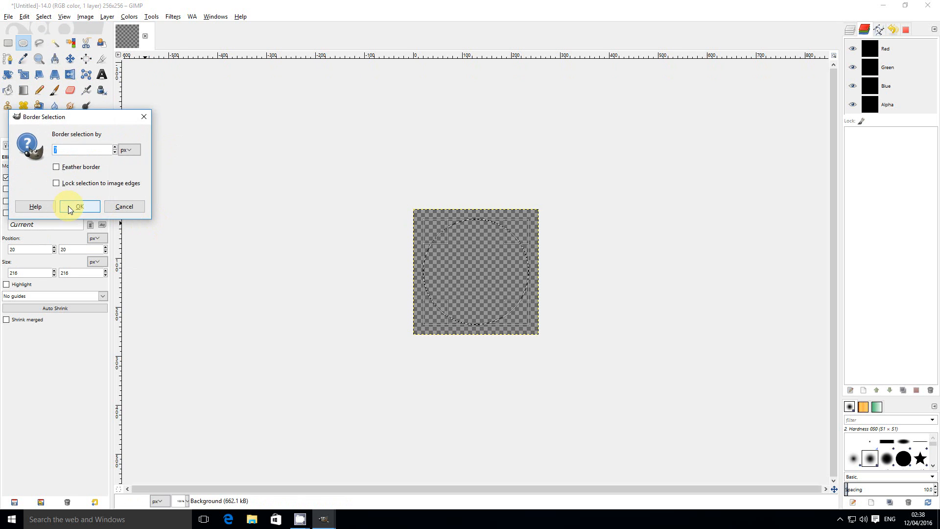
click(78, 206)
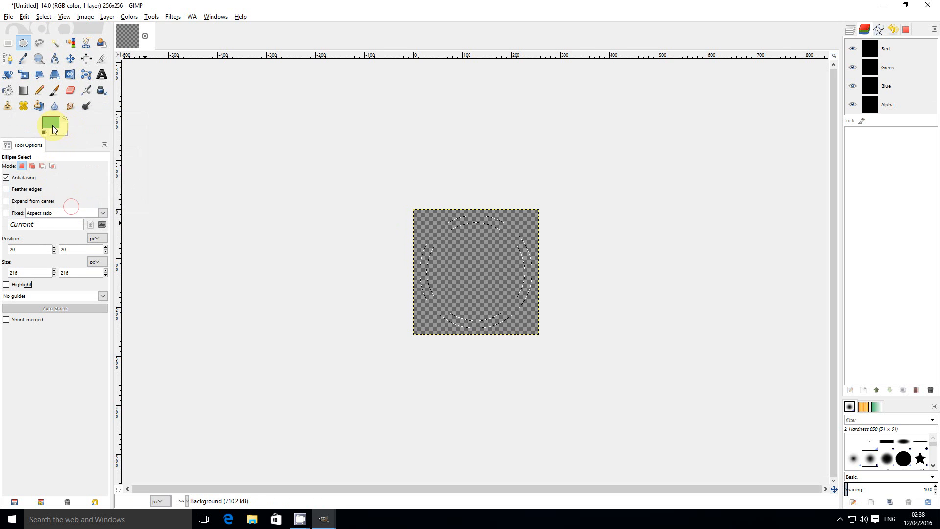
click(47, 123)
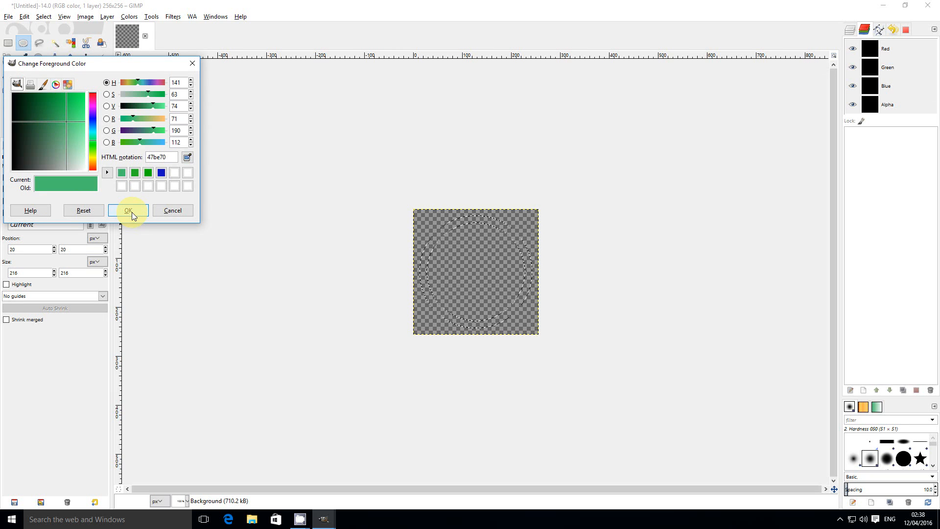
click(128, 210)
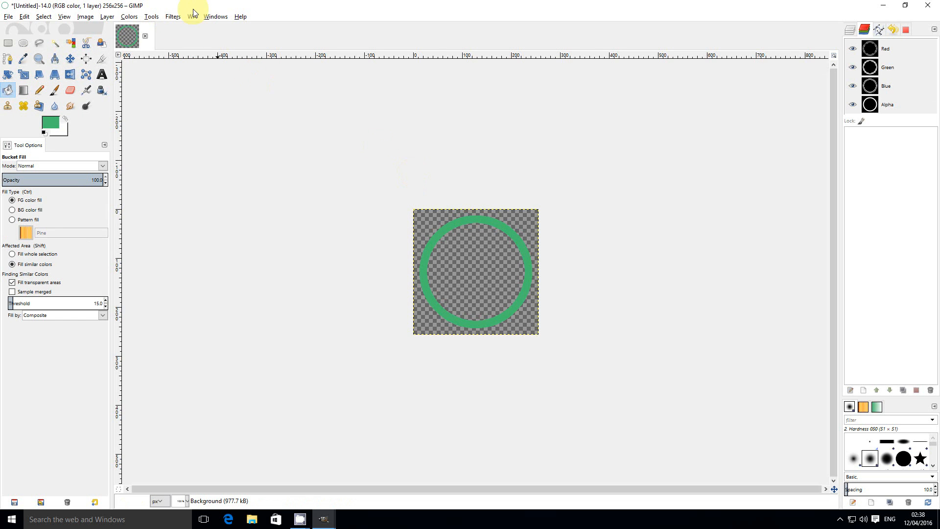
Run the Circle Mask script with 16 rows, 16 columns, start angle 135 and end angle 45
click(192, 16)
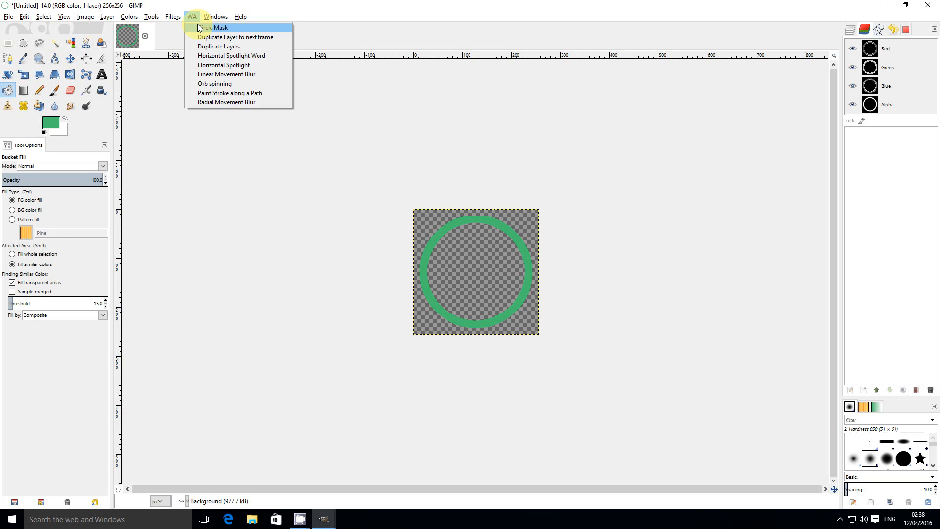
click(215, 28)
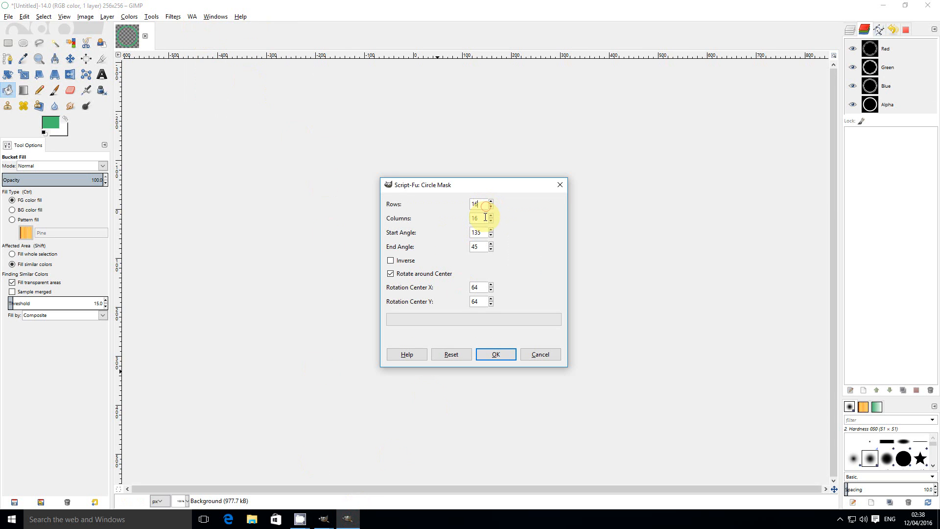
click(477, 247)
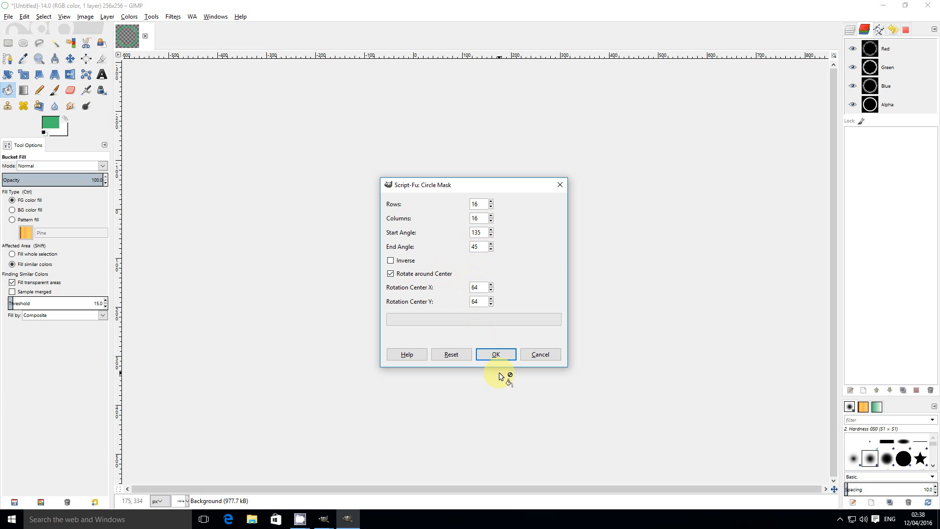
click(495, 354)
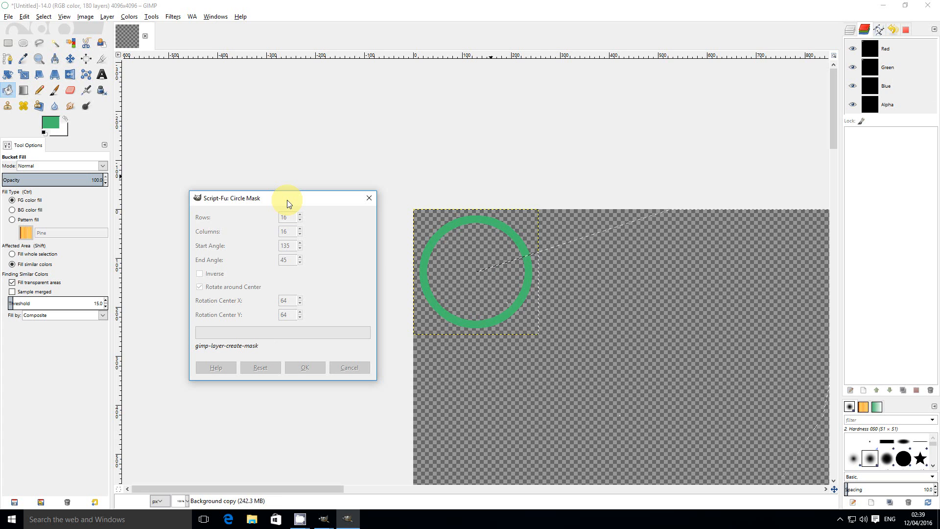
click(304, 368)
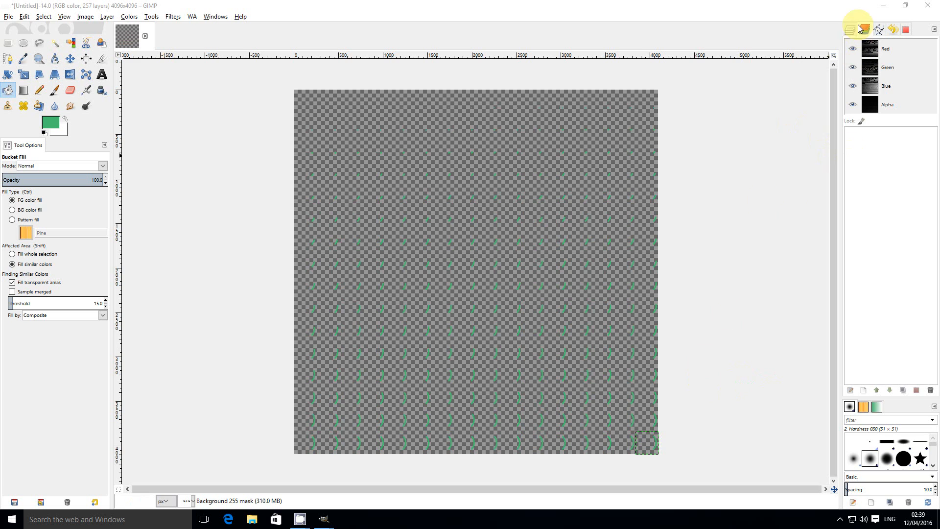
Merge the visible frame layers into one and save the selection to a channel
right_click(890, 203)
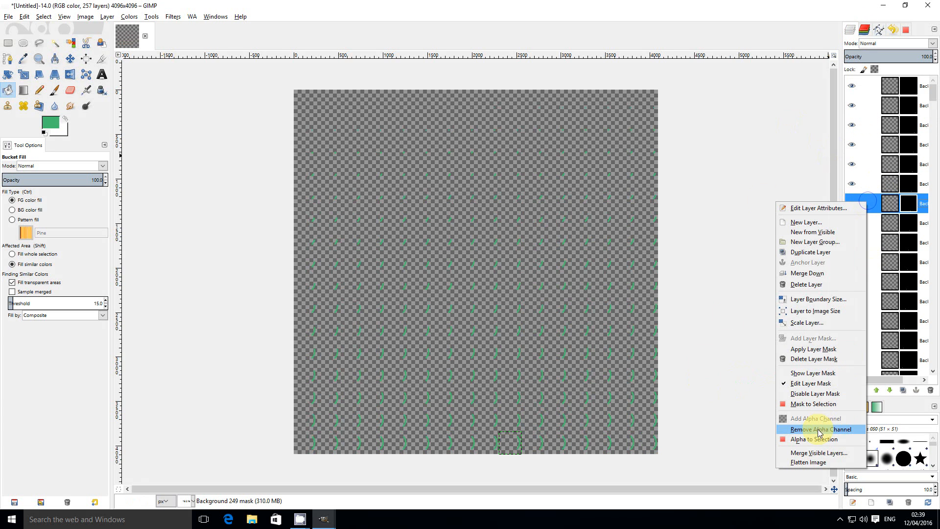
click(819, 452)
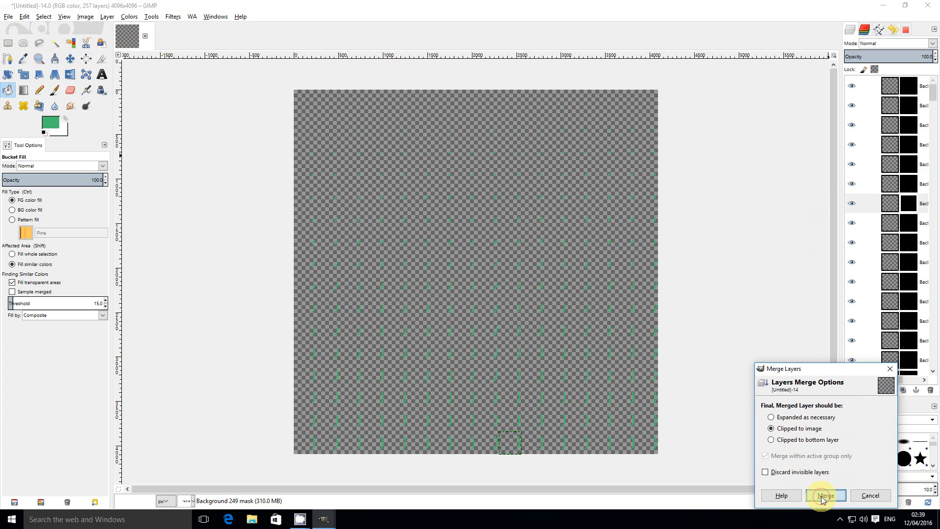
click(827, 495)
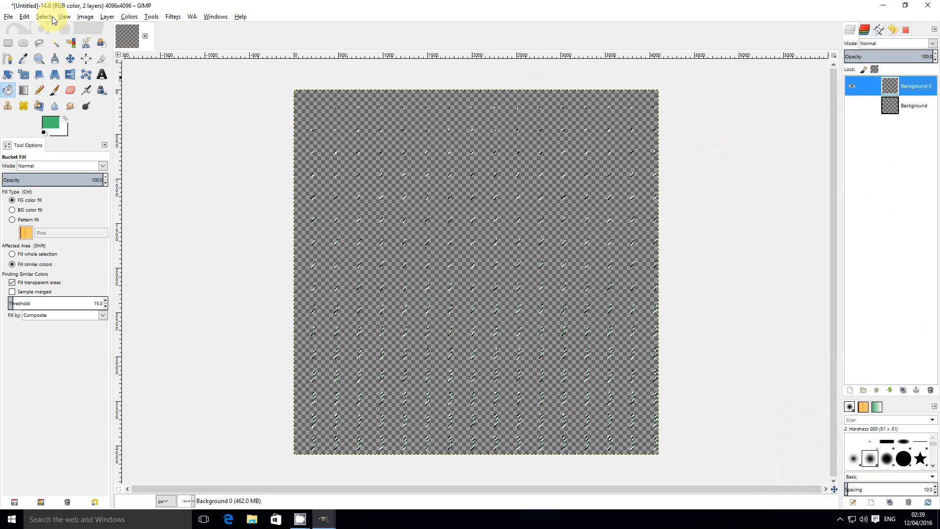
click(43, 17)
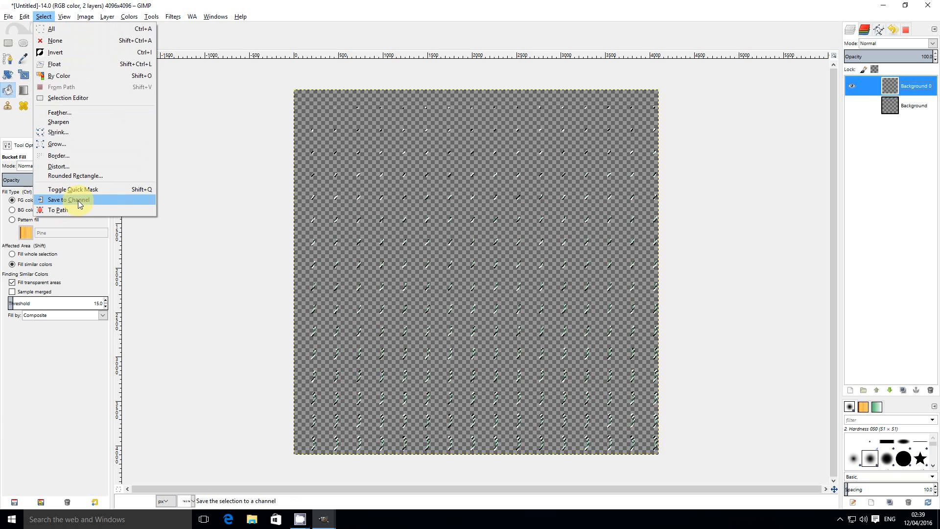
click(68, 200)
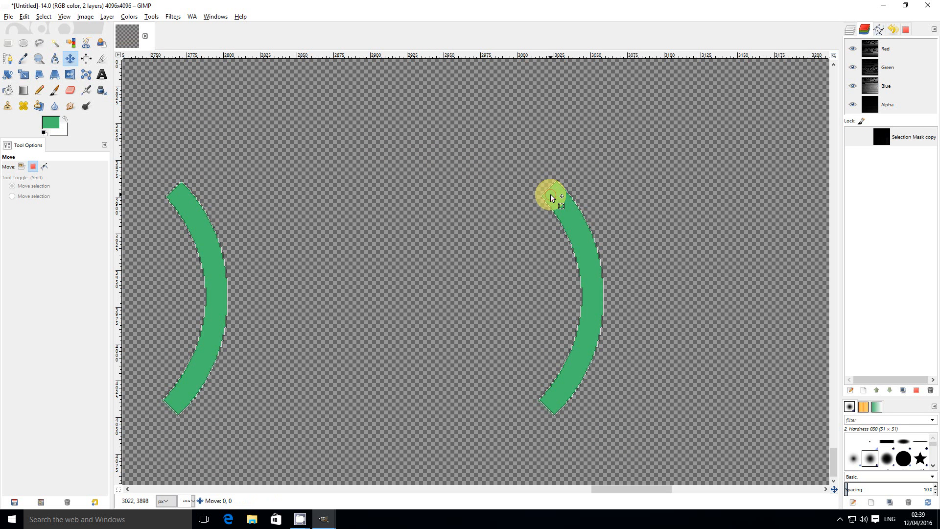
Nudge the selection, subtract the saved channel to leave an inner-edge sliver, and add a White layer
drag(552, 198, 550, 197)
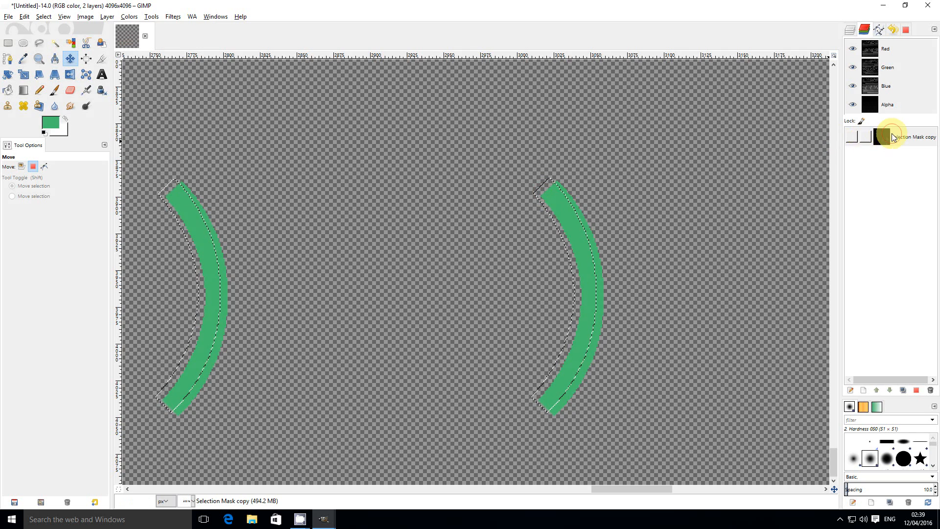
right_click(893, 137)
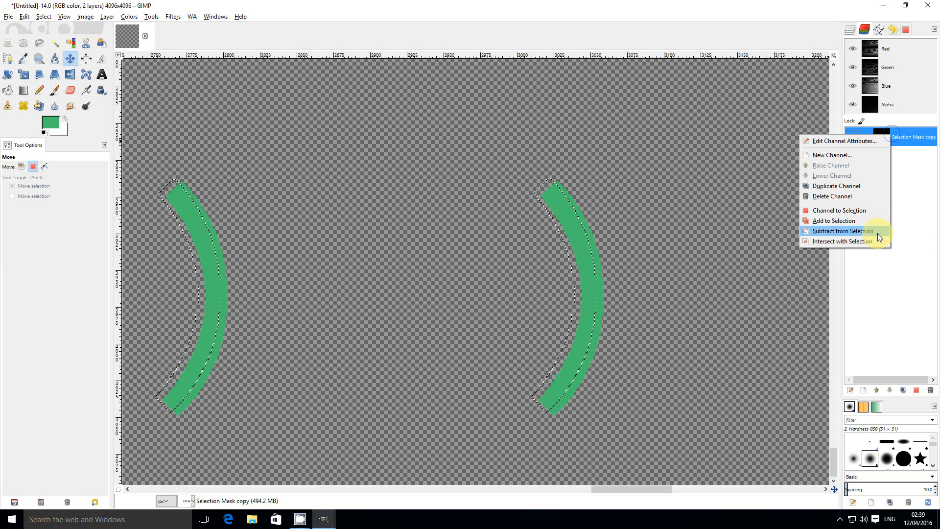
click(843, 232)
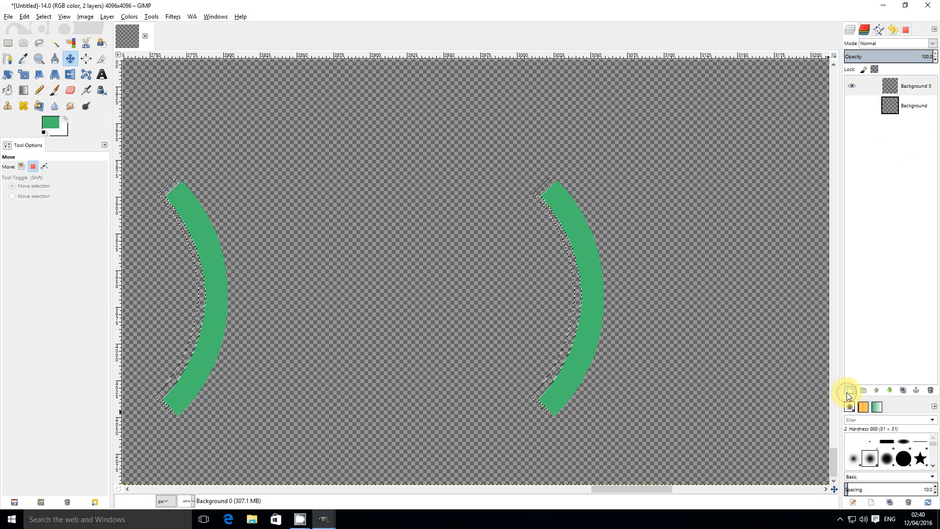
click(851, 389)
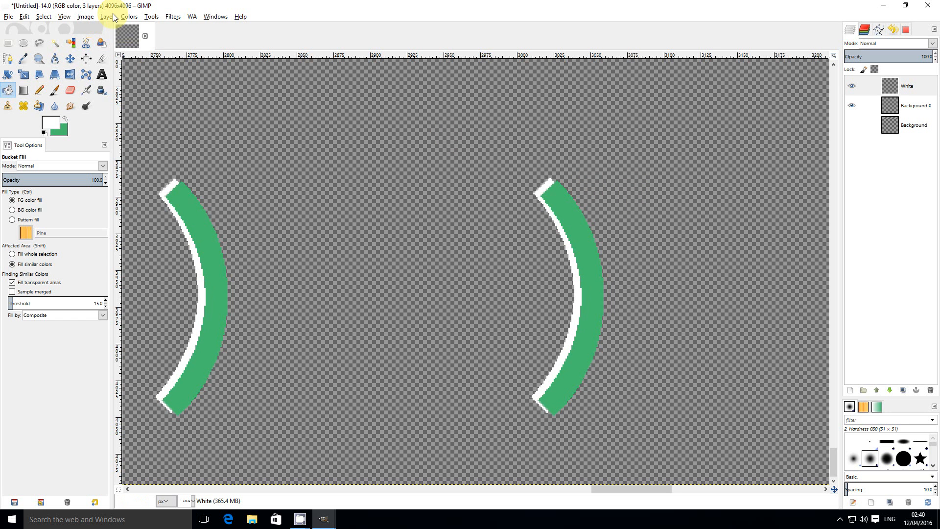
Apply a 15 px Gaussian blur to the White outline layer
click(172, 16)
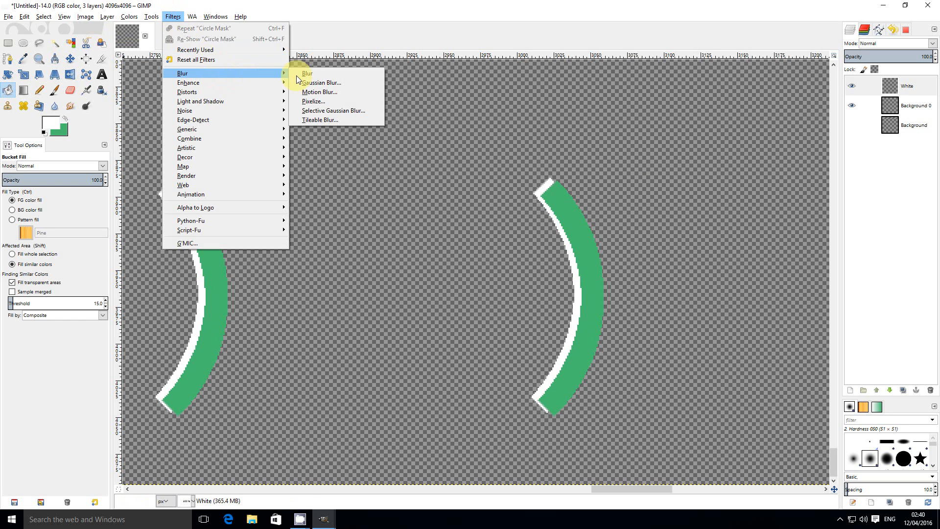
click(322, 82)
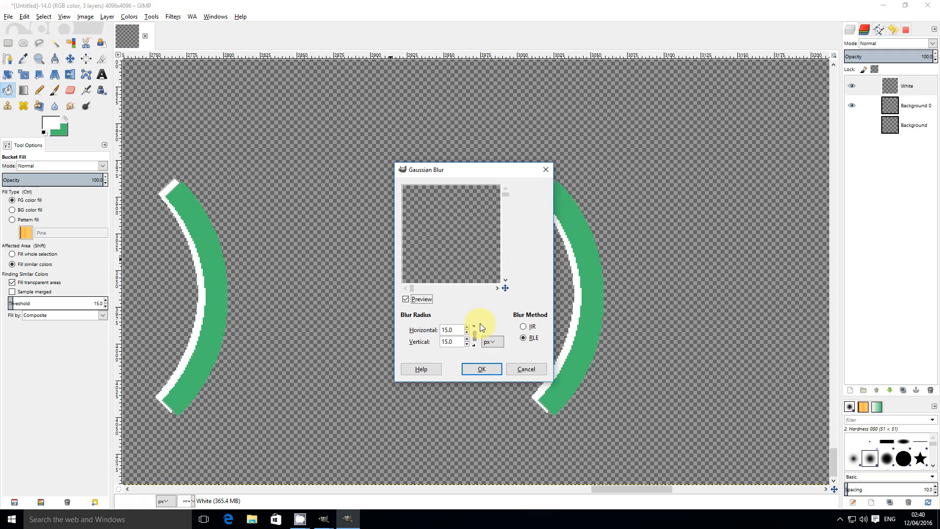
click(482, 368)
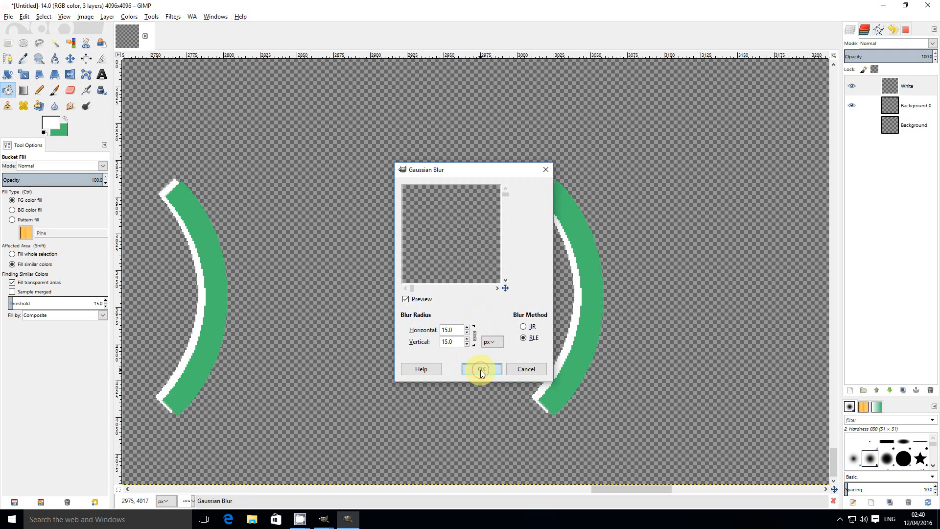
click(482, 370)
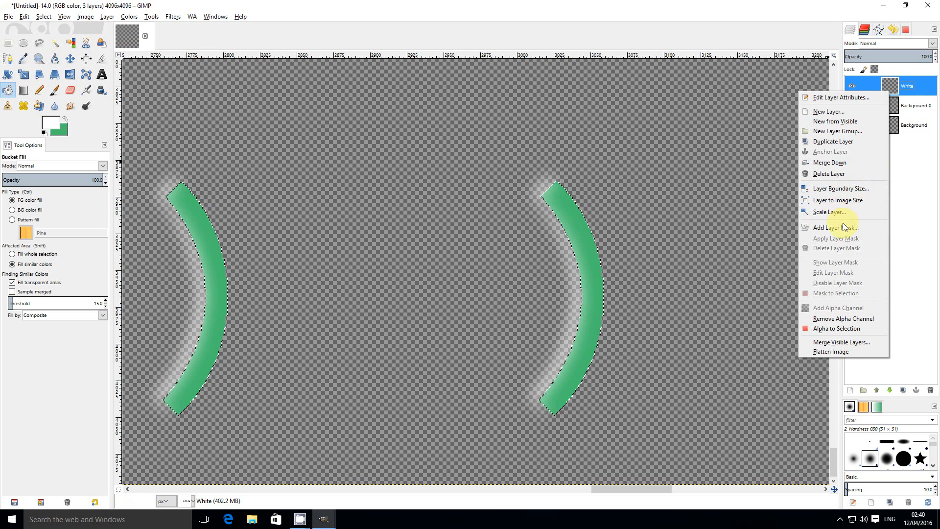
Add a layer mask to the White glow layer and shift its content slightly
click(837, 226)
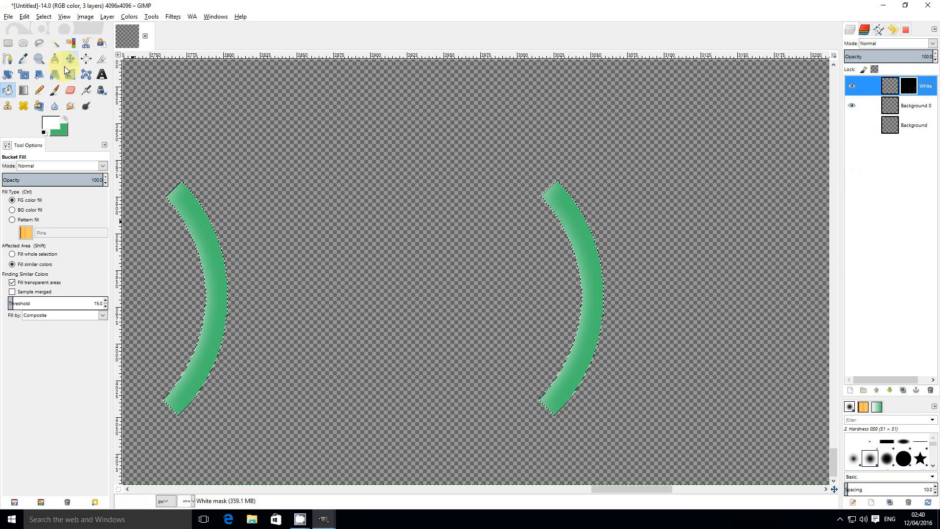
click(70, 59)
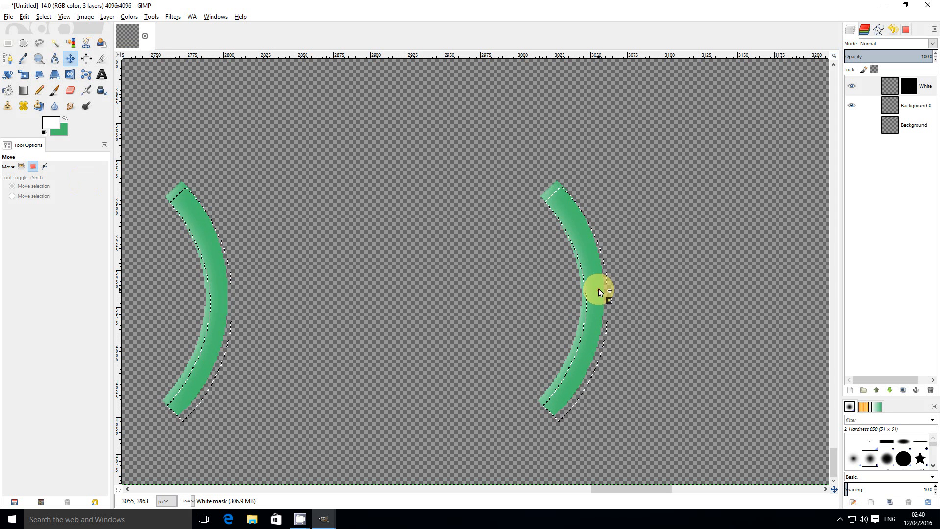
right_click(912, 136)
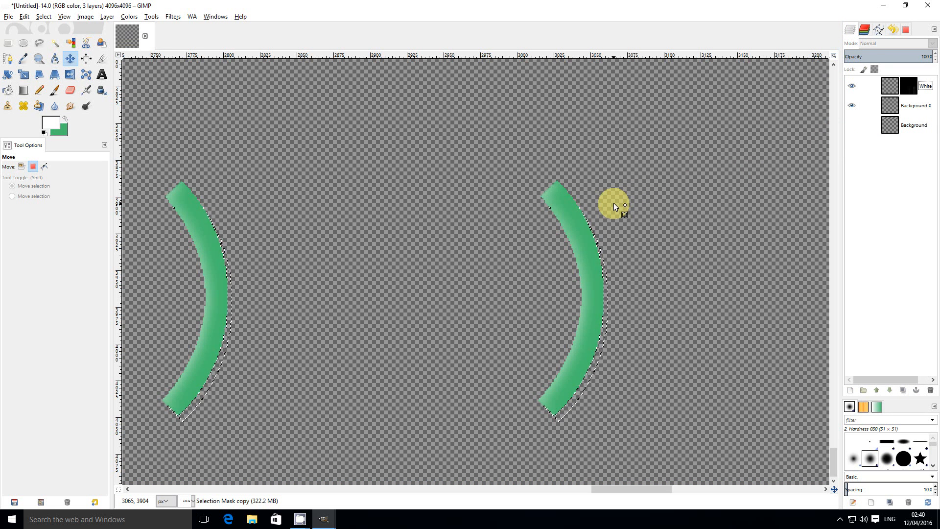
drag(615, 207, 571, 209)
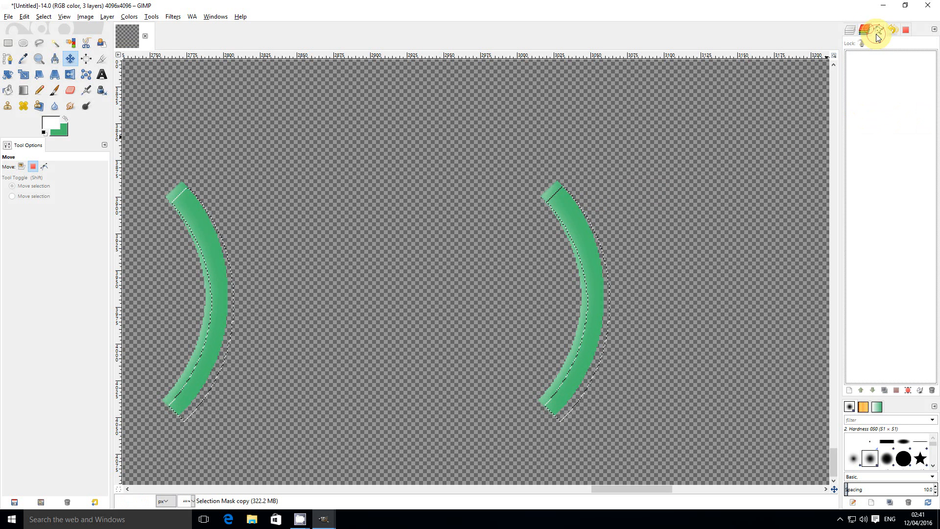
click(862, 29)
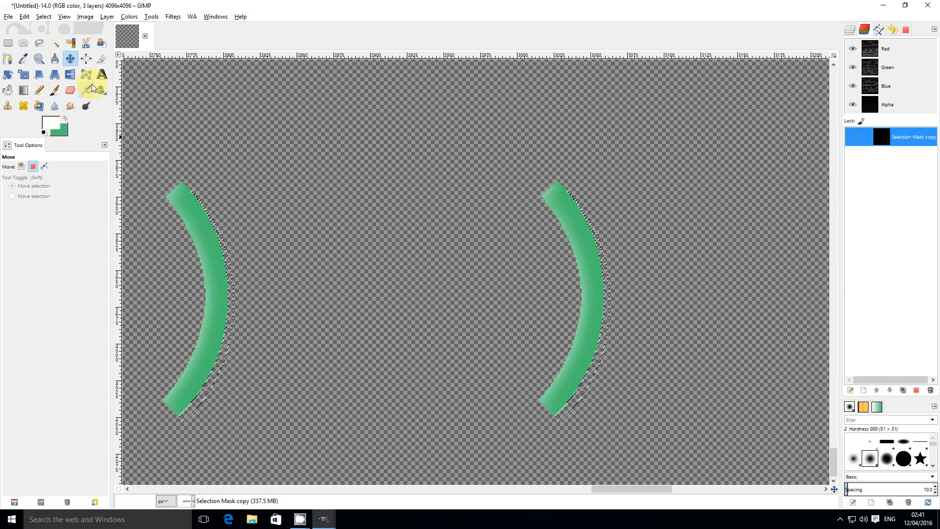
Create a Black layer, bucket-fill the arc area black, and add a layer mask to it
click(106, 17)
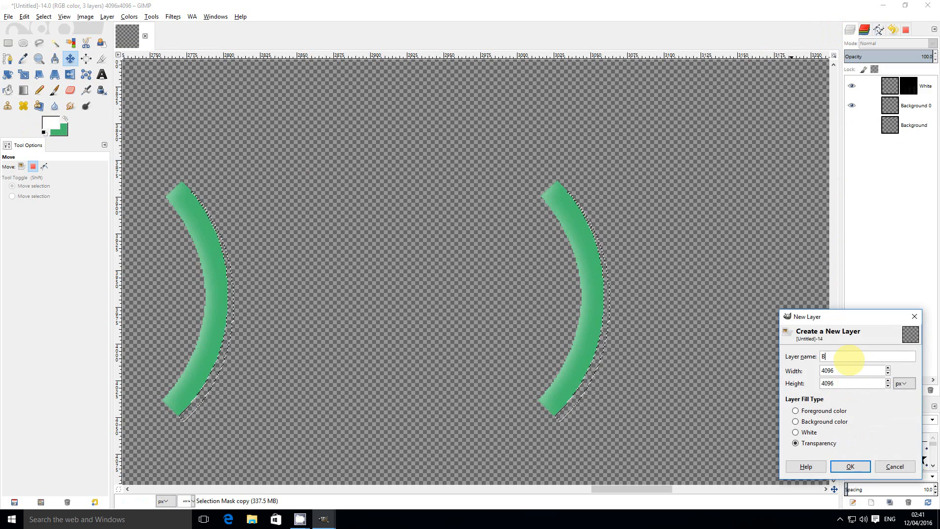
click(850, 466)
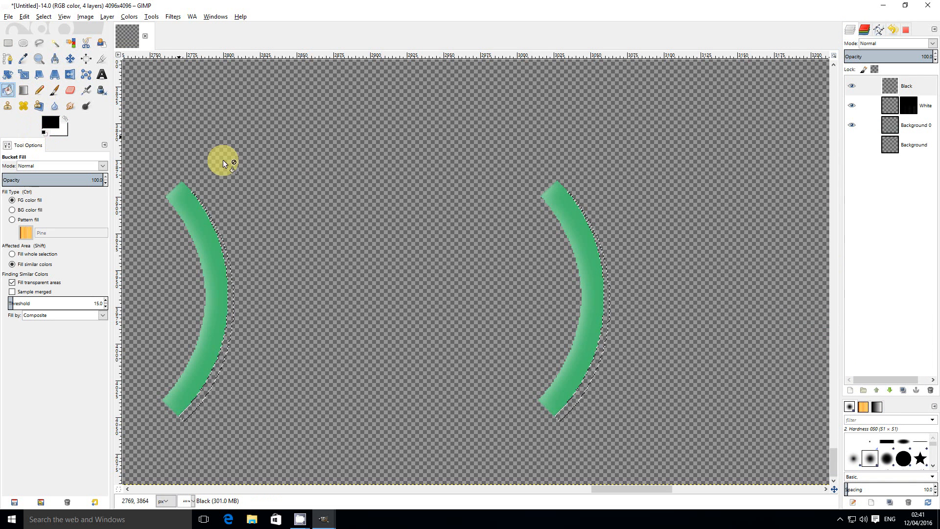
click(611, 312)
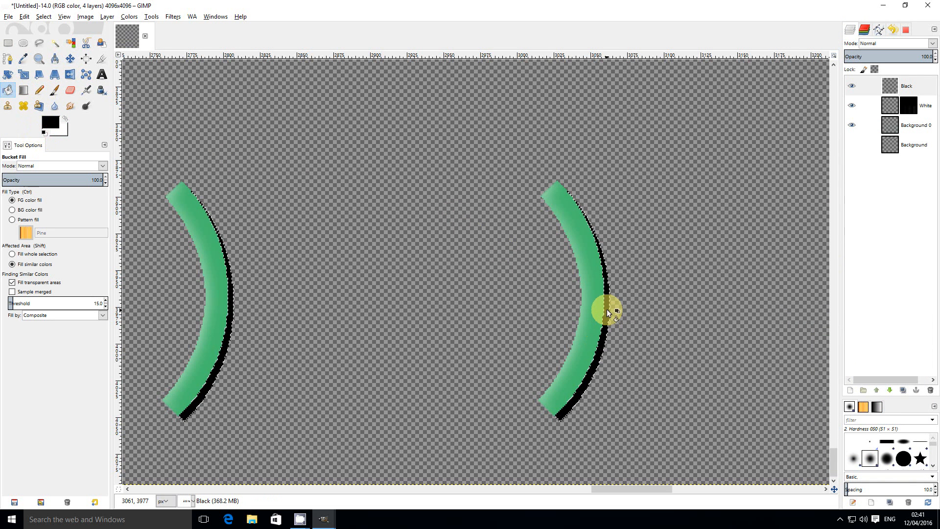
click(173, 16)
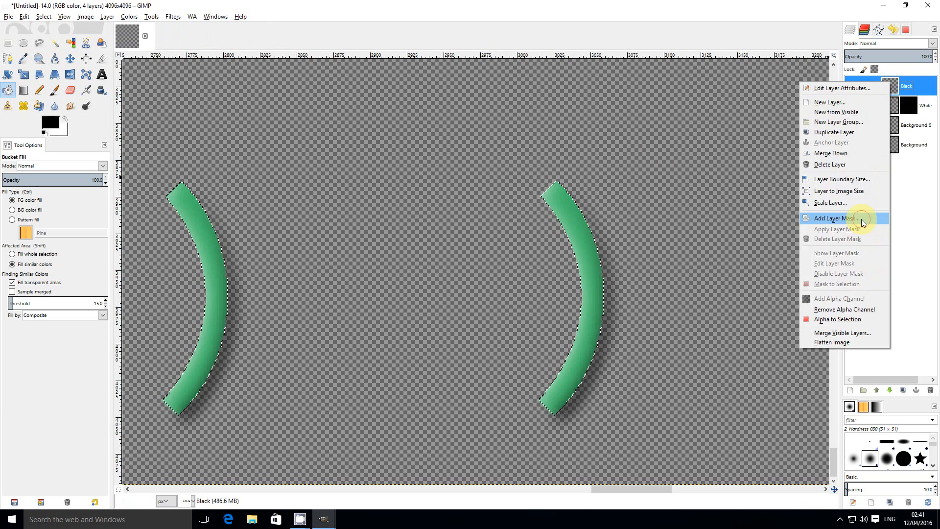
click(834, 218)
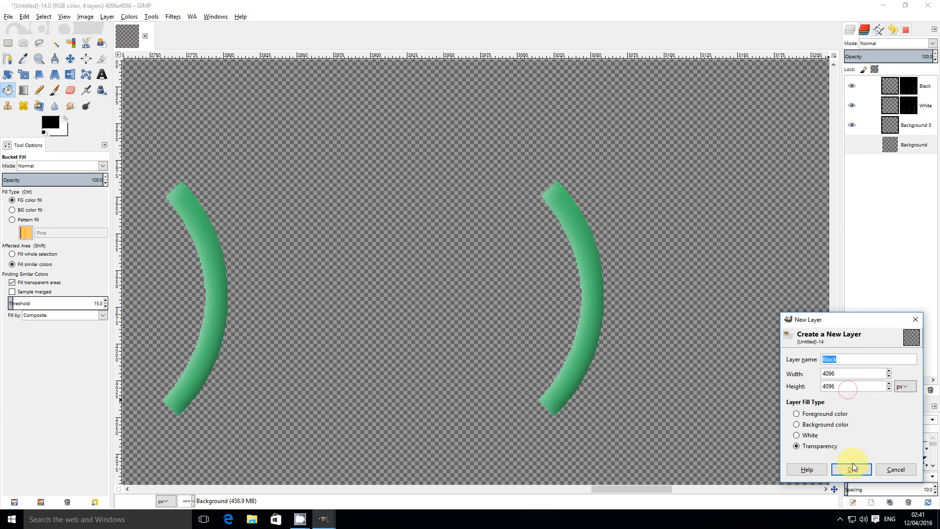
Confirm the Black #1 layer and grow the arc selection
click(851, 470)
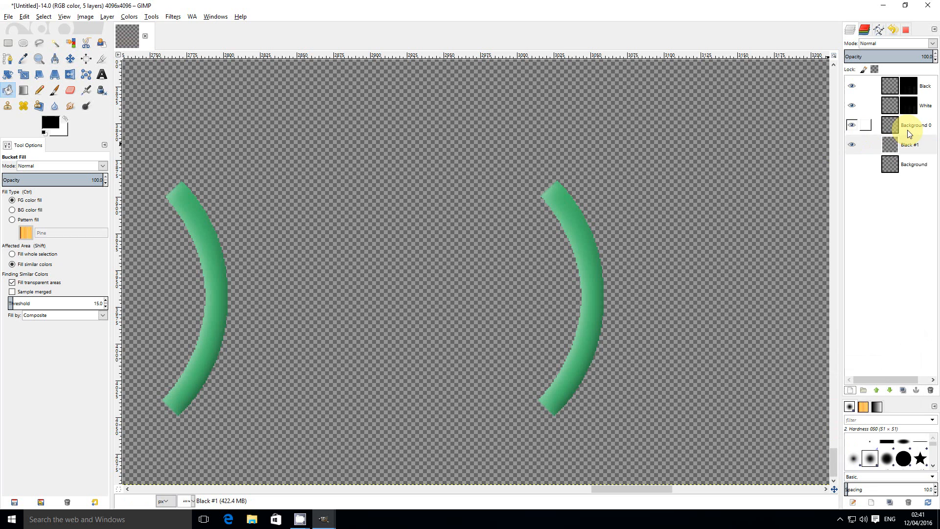
click(43, 17)
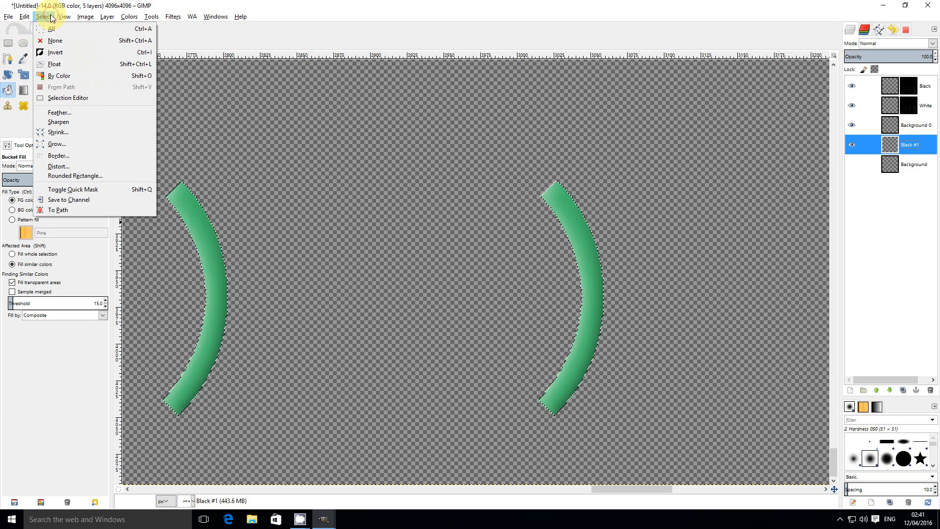
mouse_move(96, 144)
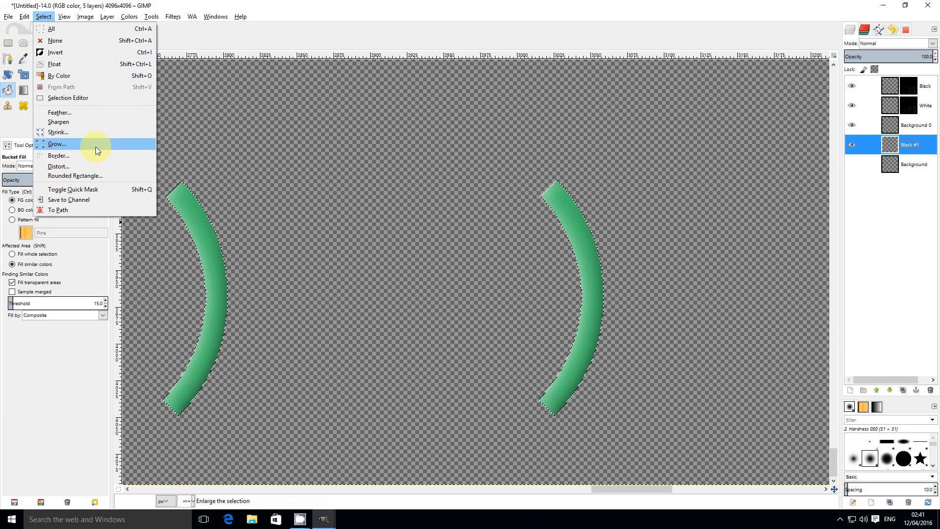
click(56, 144)
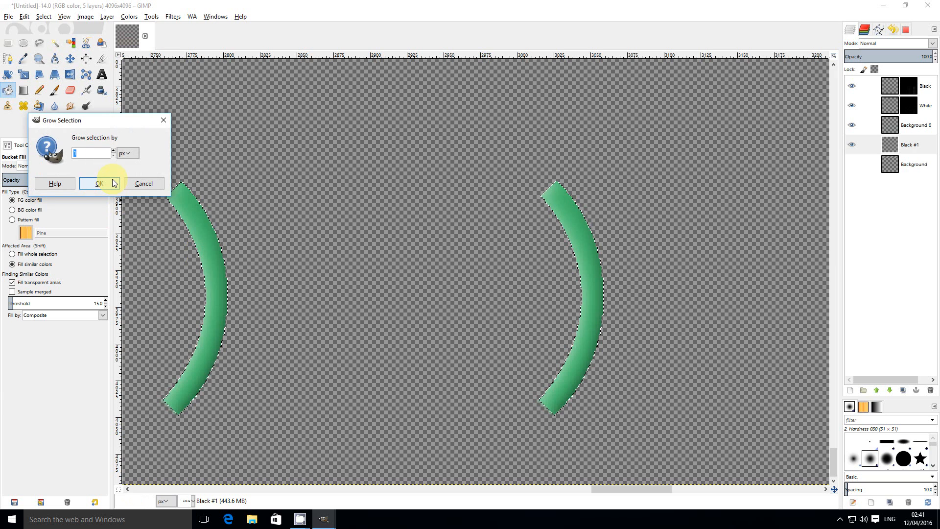
click(98, 183)
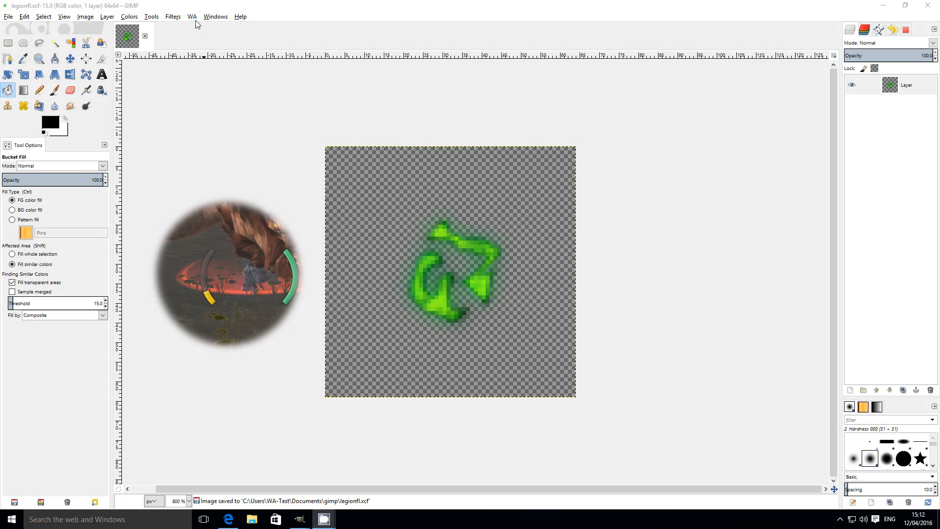
Run Radial Movement Blur with 8 × 8 frames, maximum rotation 720 and Quadratic Ease Out easing
click(191, 17)
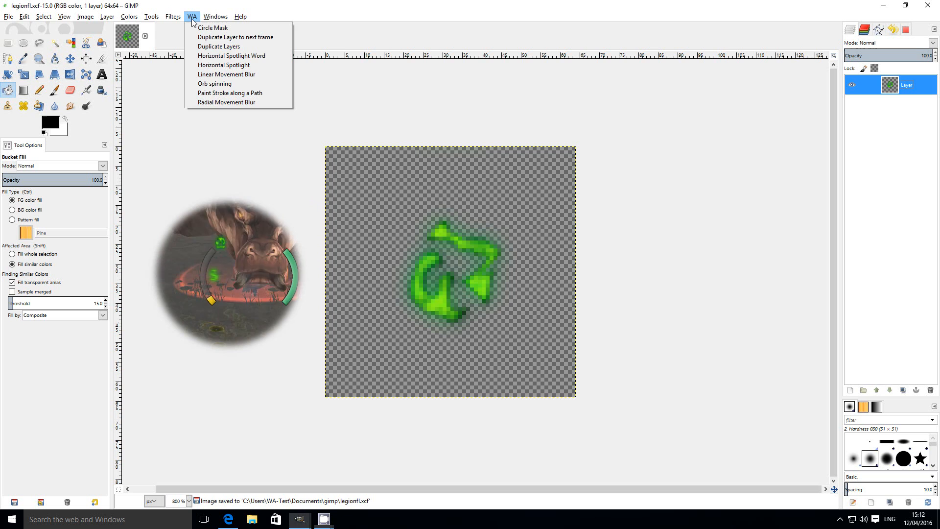
mouse_move(227, 102)
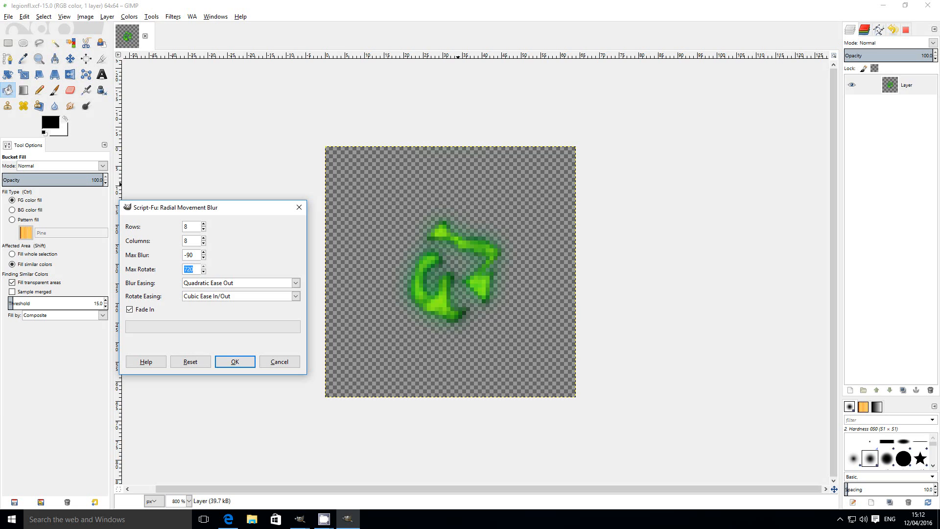
click(294, 282)
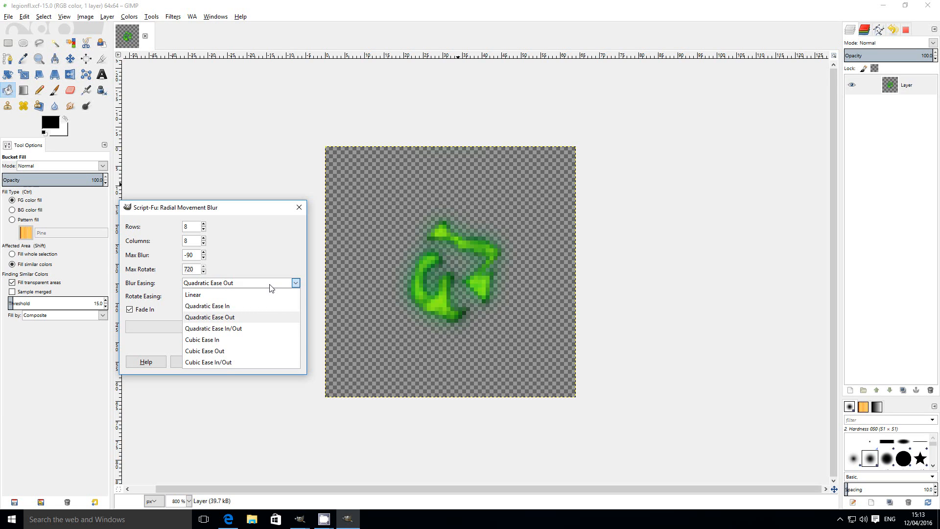
click(208, 361)
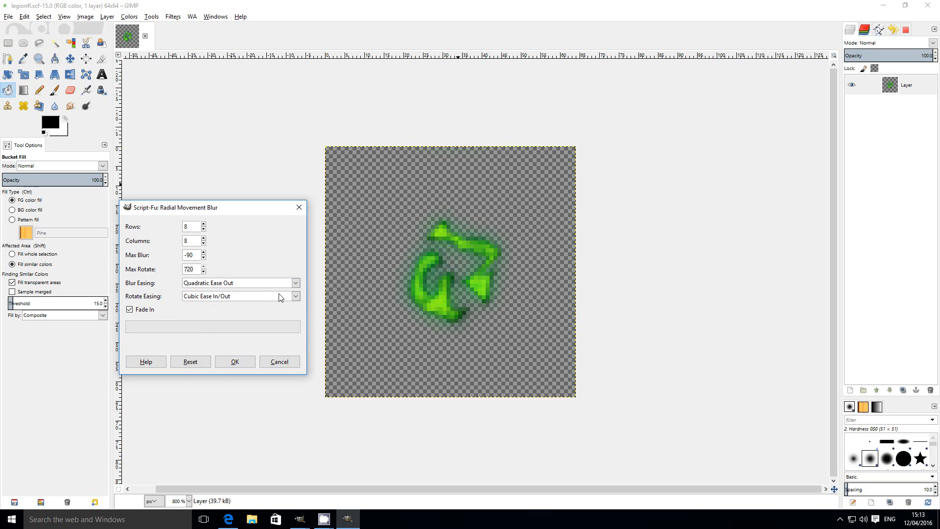
click(295, 296)
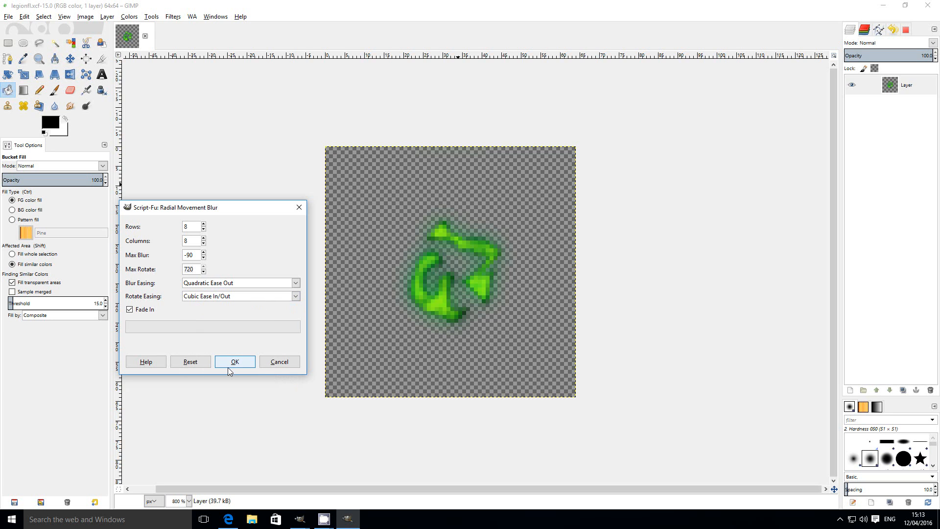
click(234, 361)
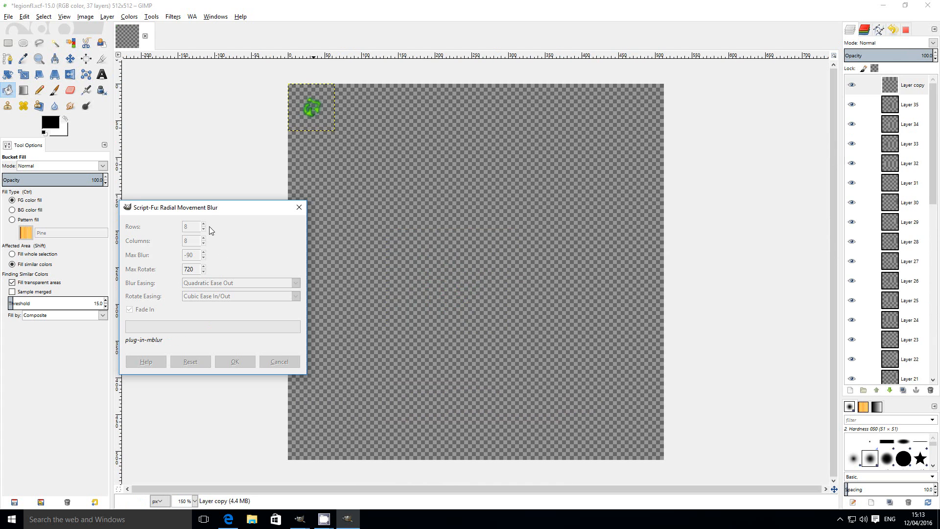
Merge the visible frame layers into one layer clipped to the image
click(234, 361)
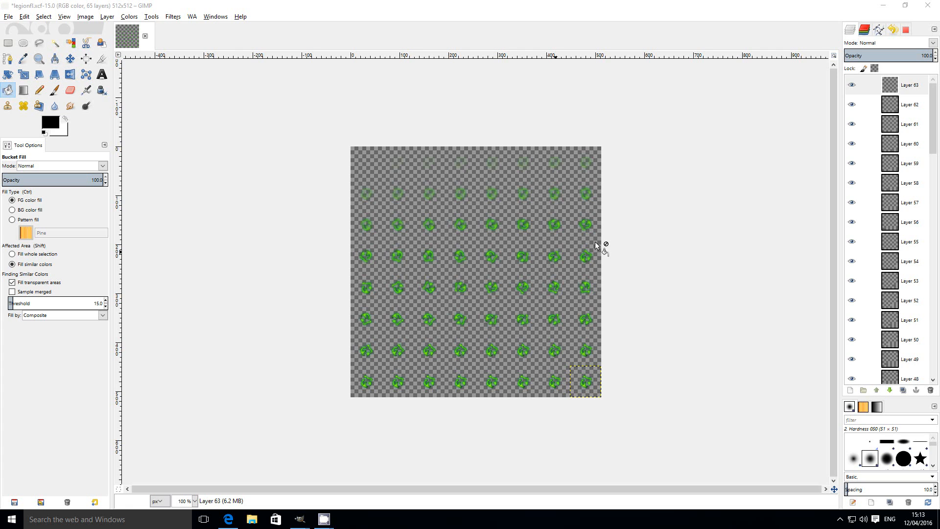
right_click(909, 123)
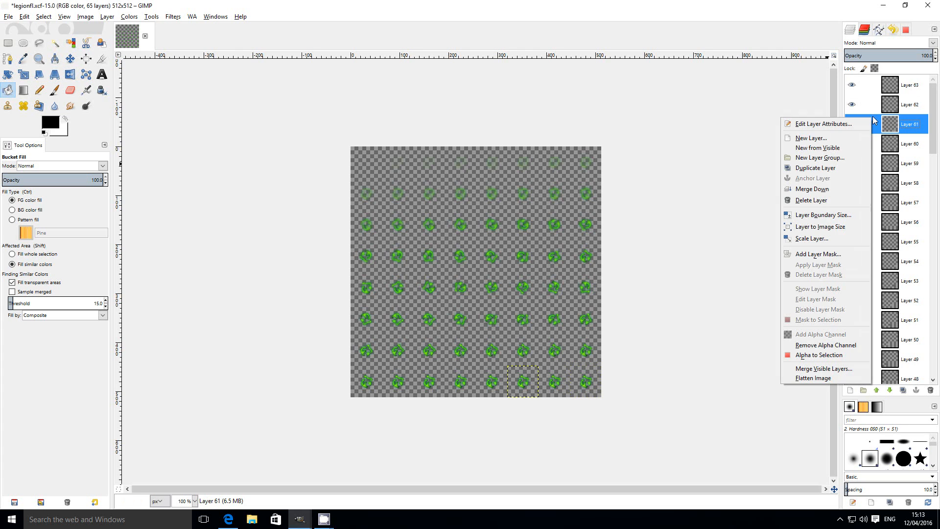
mouse_move(826, 369)
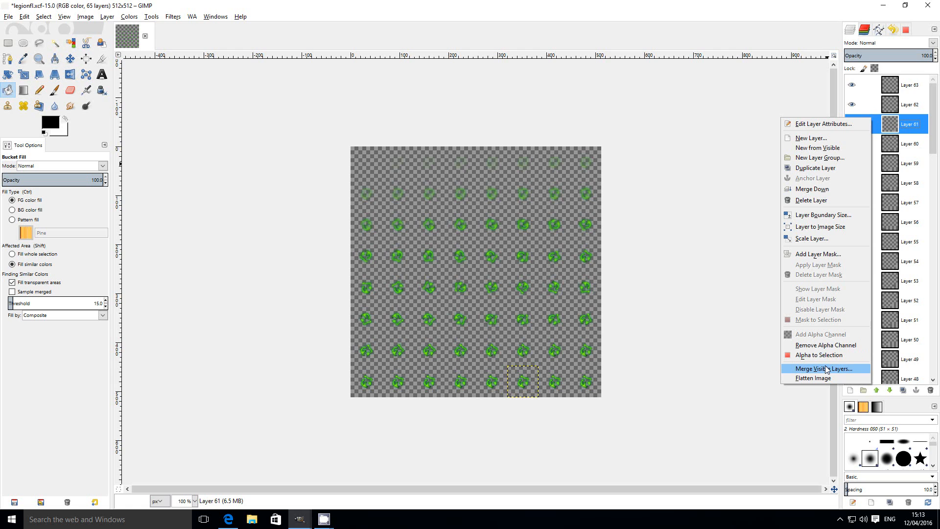
click(824, 369)
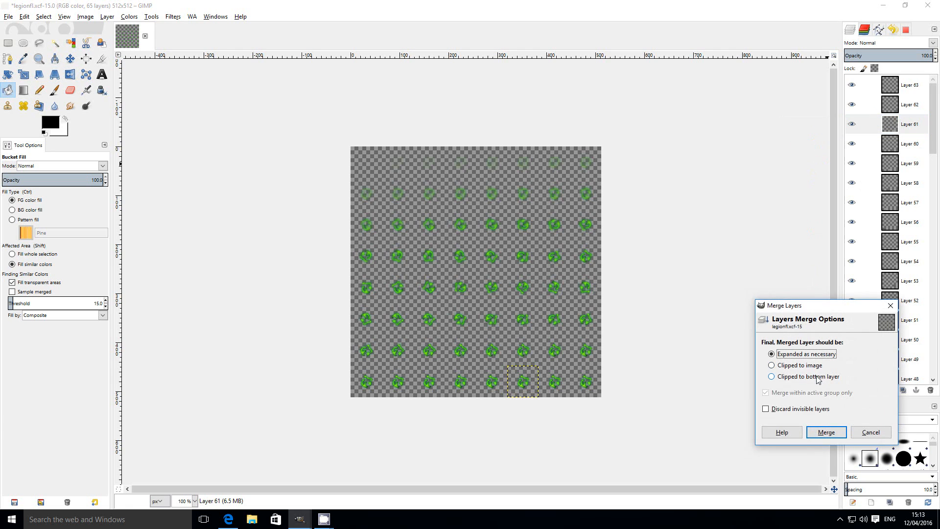
click(772, 365)
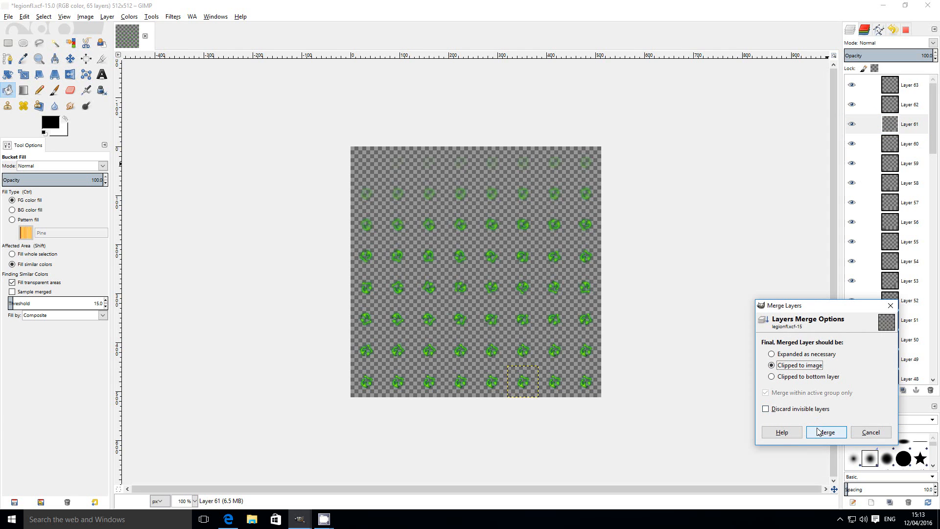
click(825, 432)
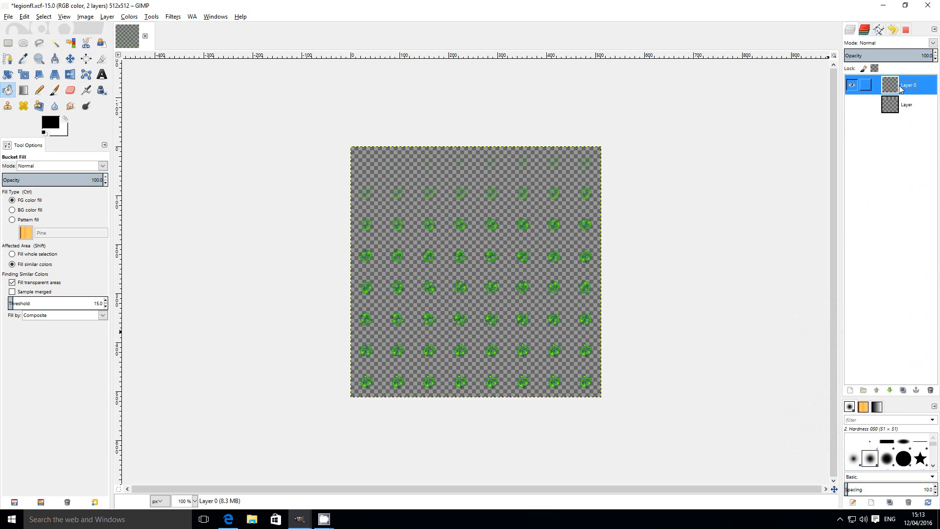
Duplicate the merged Layer 0
right_click(907, 84)
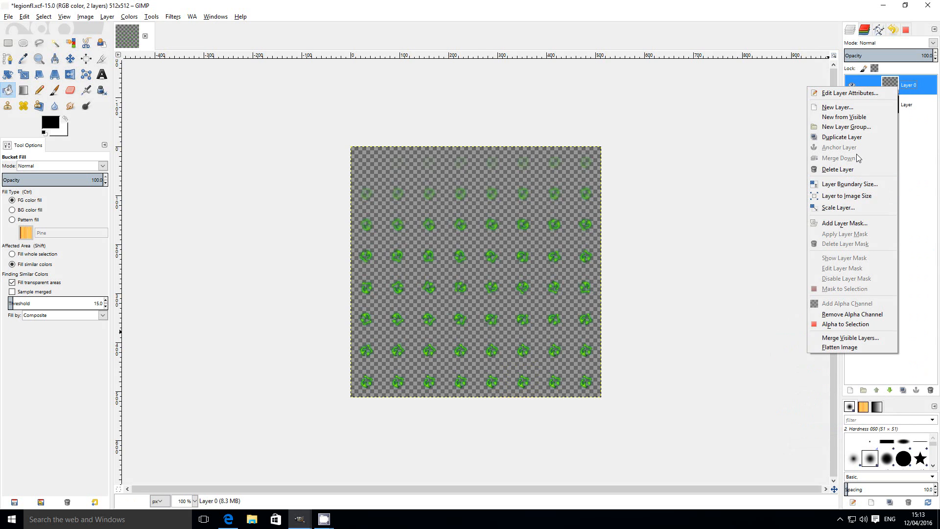
mouse_move(845, 137)
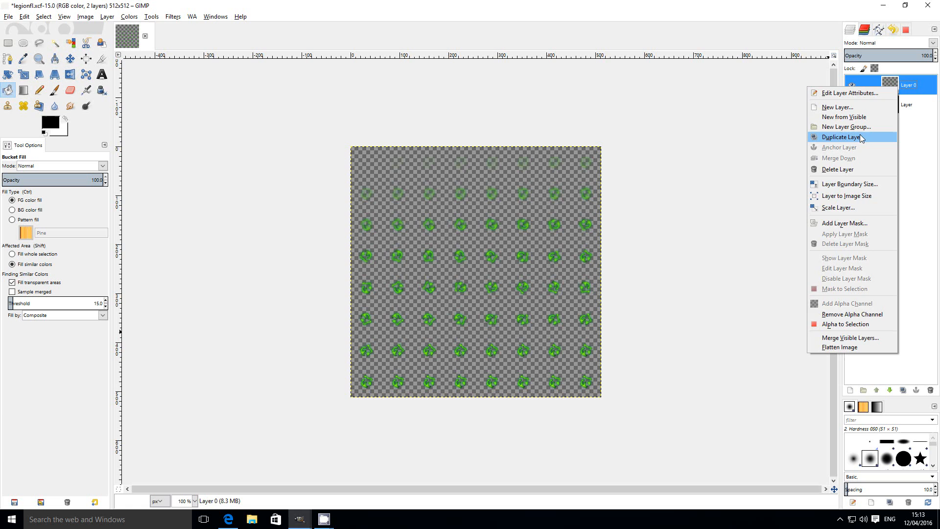
click(840, 137)
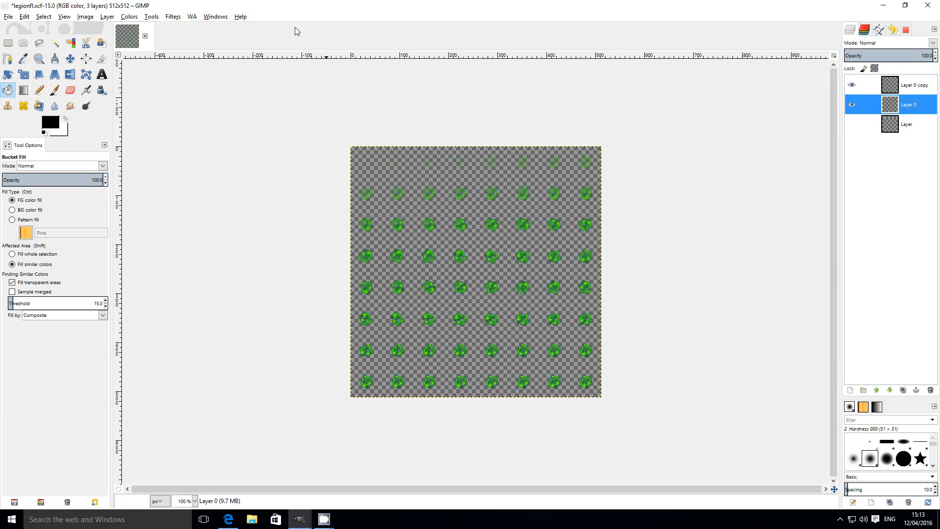
click(173, 17)
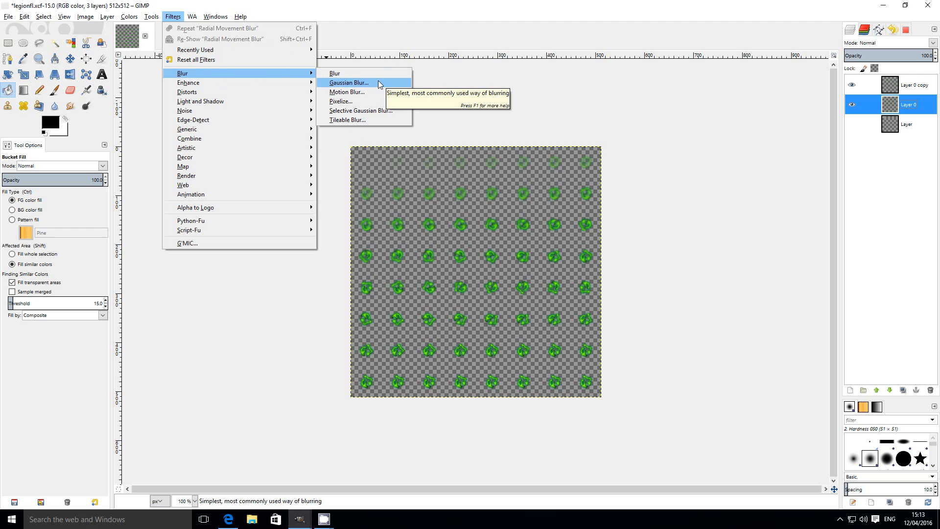
Apply a Gaussian blur to the merged layer before switching to checkmark.xcf
click(348, 82)
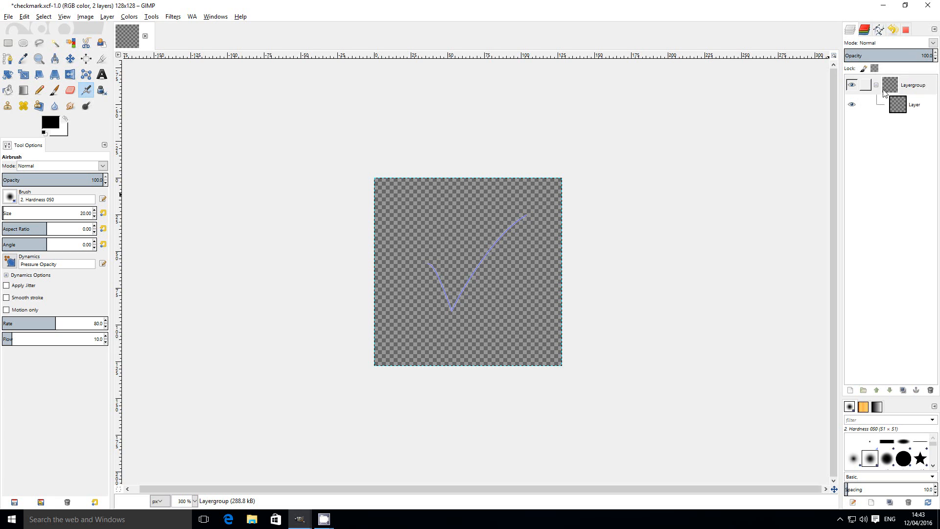
Duplicate the checkmark Layergroup repeatedly until three copies exist
right_click(914, 84)
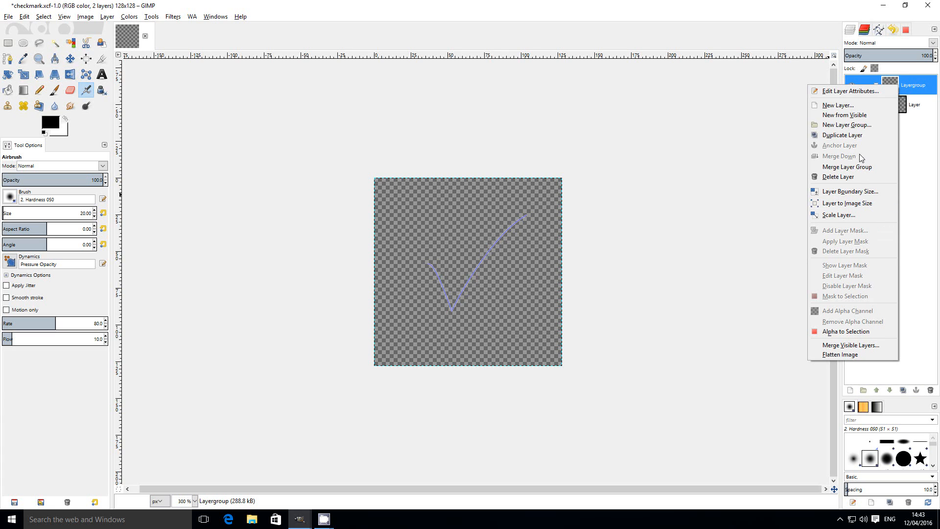
mouse_move(843, 135)
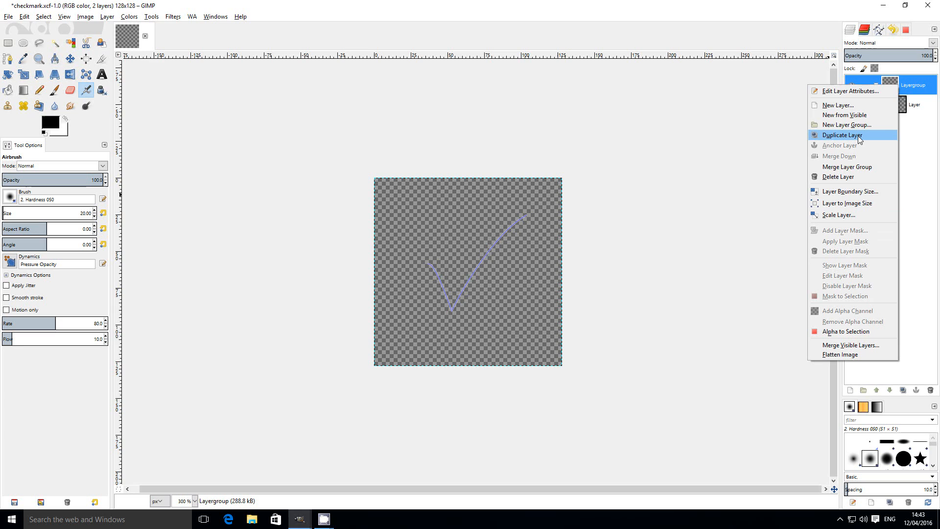
click(843, 135)
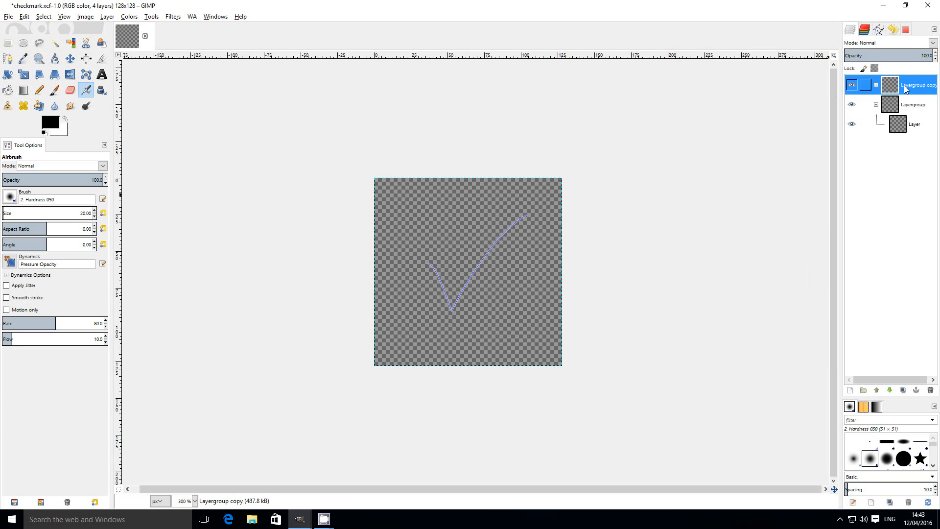
right_click(917, 84)
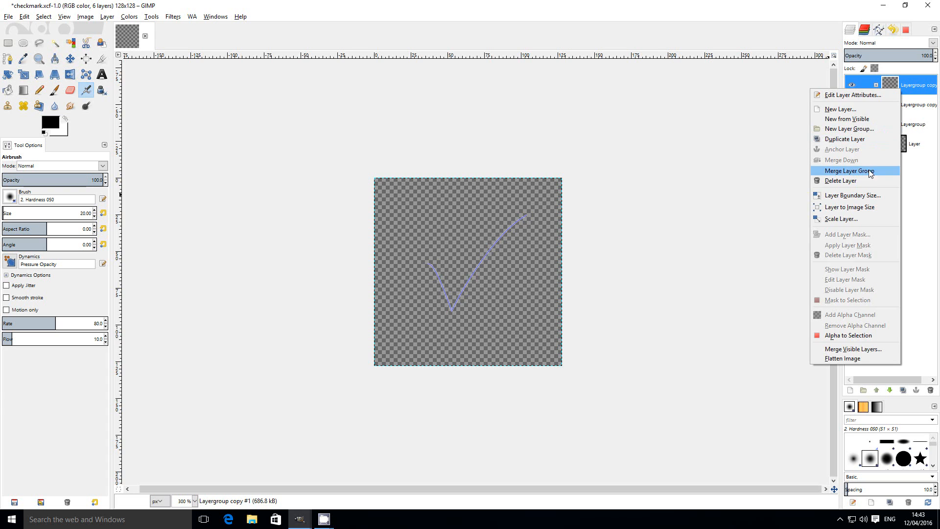
click(846, 170)
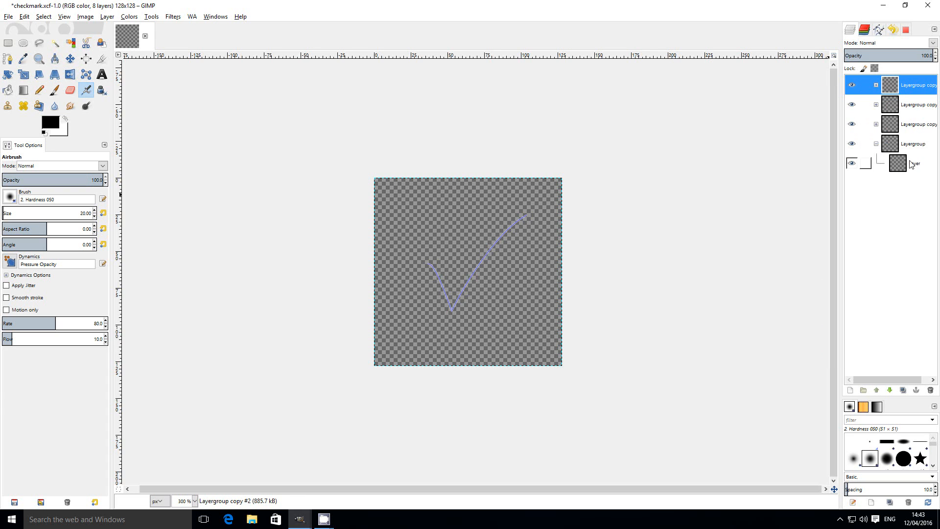
Run WA > Paint Stroke along a Path on the base layer: 8×8 sheet, frames 1–24, First Stroke, eased timing
click(914, 164)
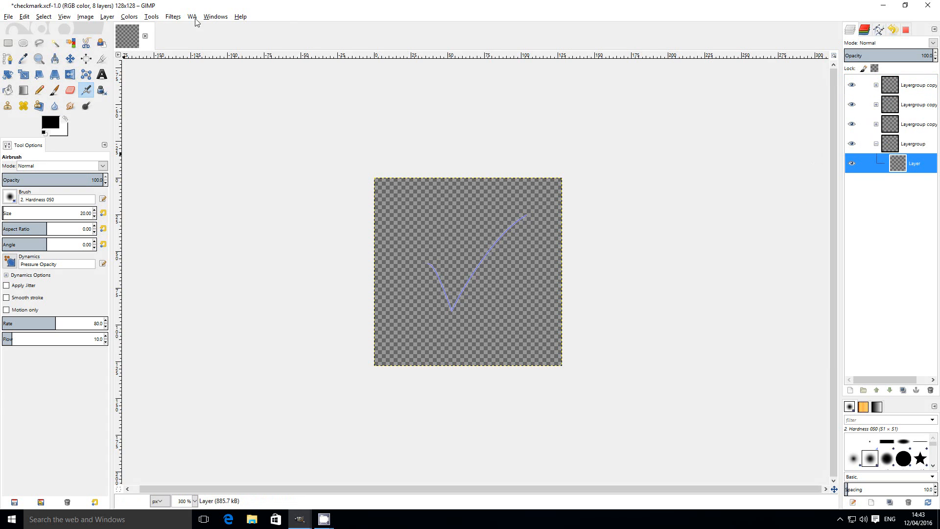
click(192, 17)
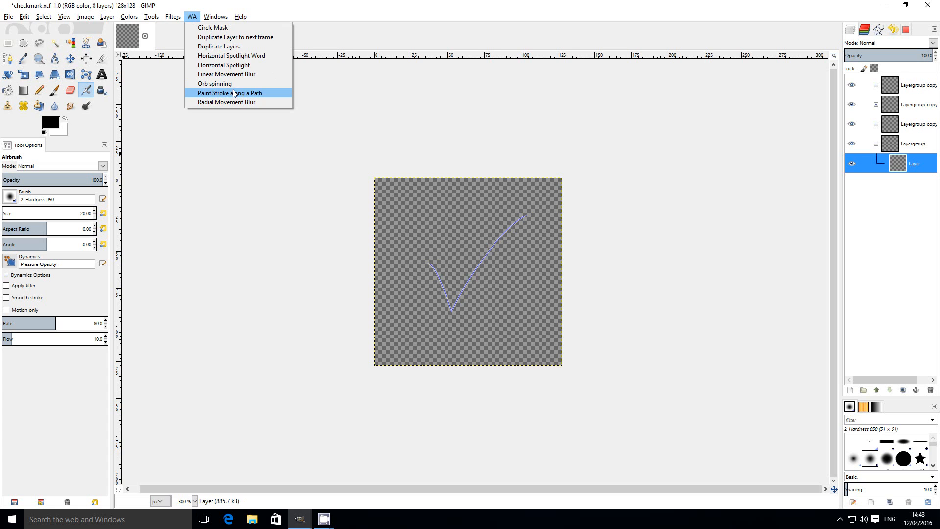
mouse_move(281, 100)
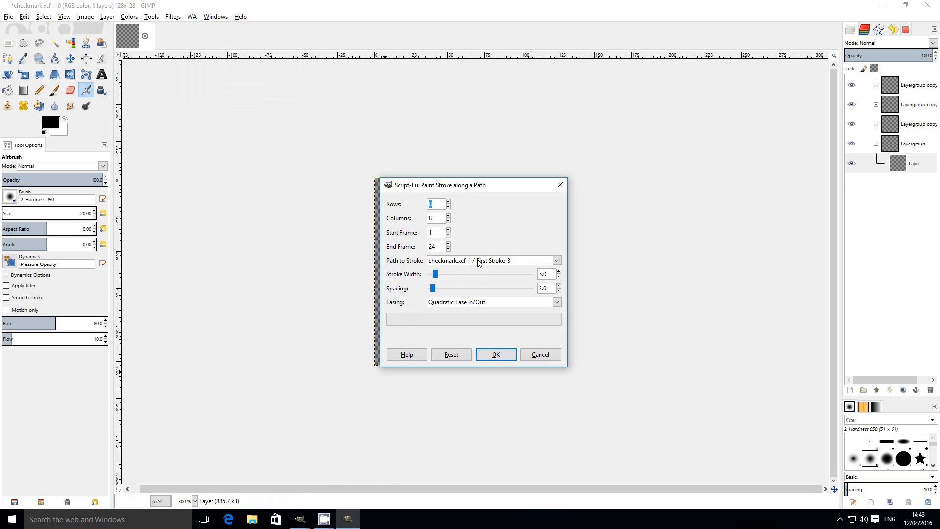
mouse_move(407, 300)
text(8)
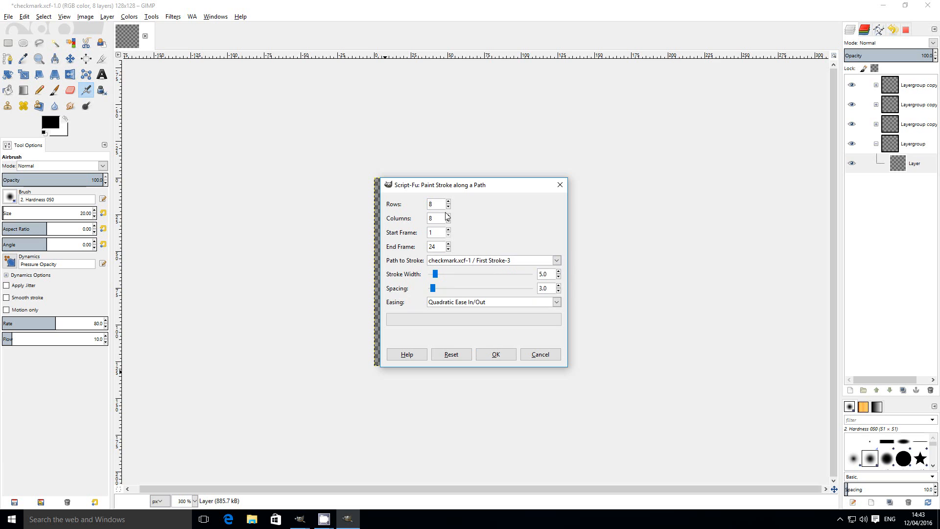
mouse_move(512, 336)
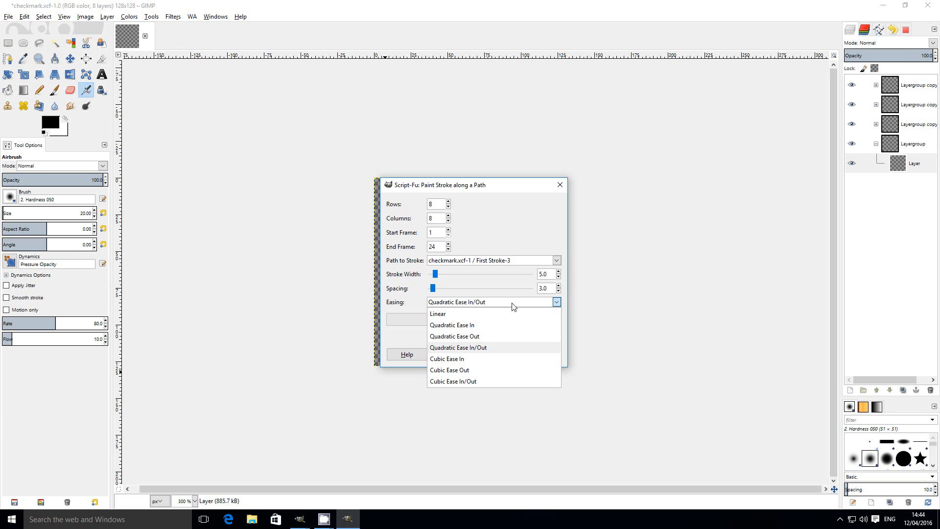
click(459, 347)
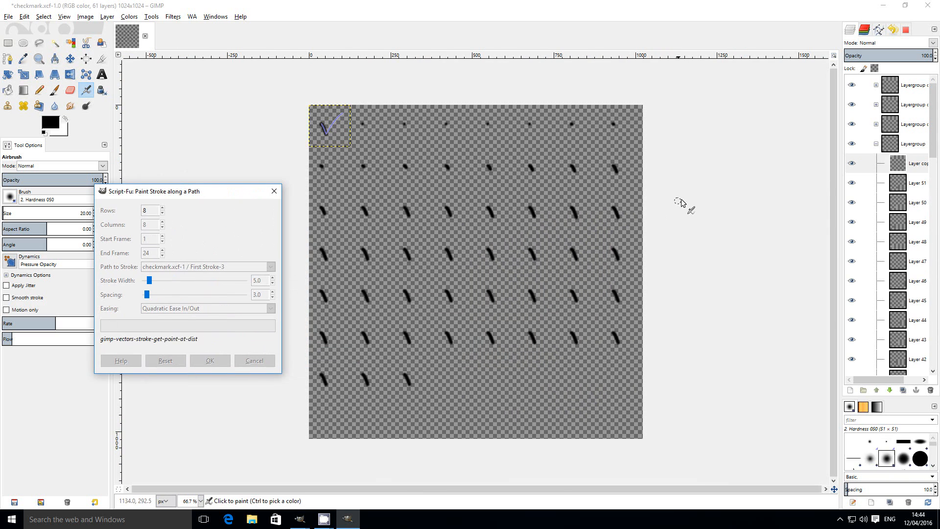
Rerun Paint Stroke along a Path on the Layergroup copy's layer: Second Stroke, frames 24–64, Cubic Ease In
click(209, 360)
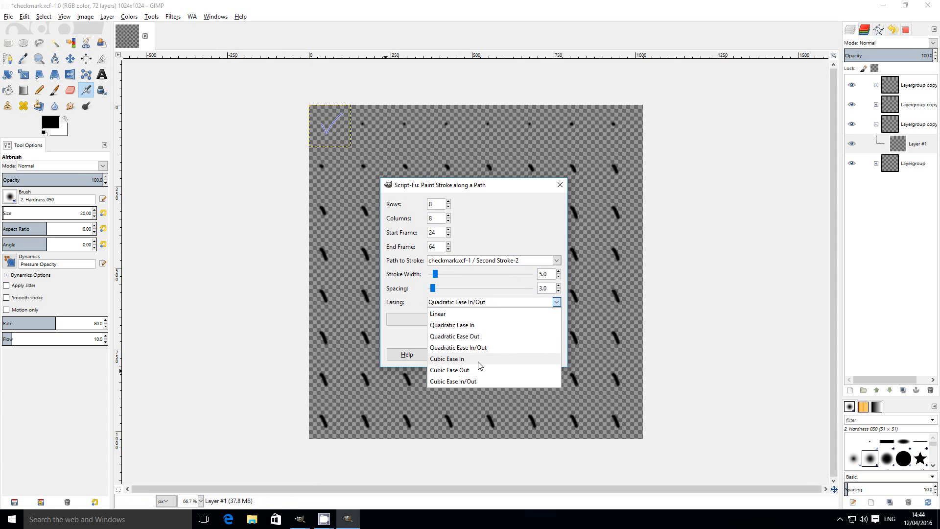
click(447, 358)
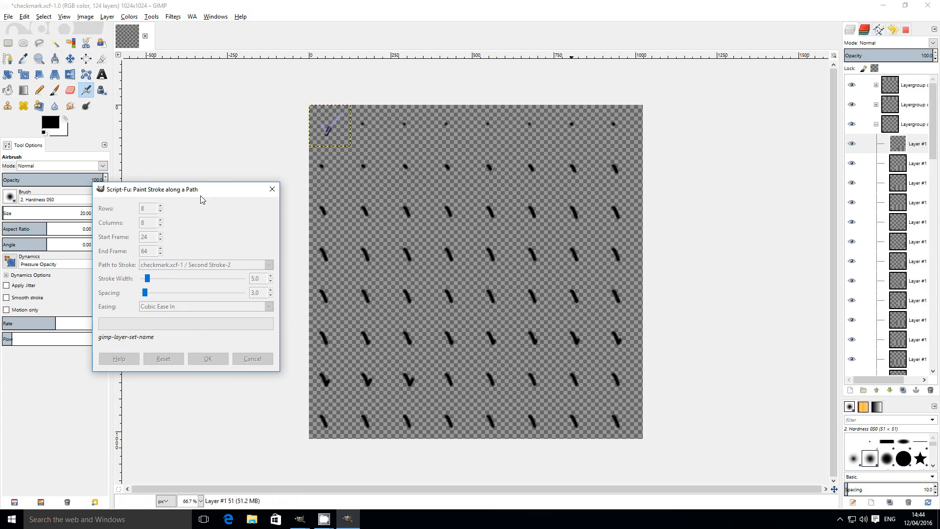
click(208, 359)
text(24)
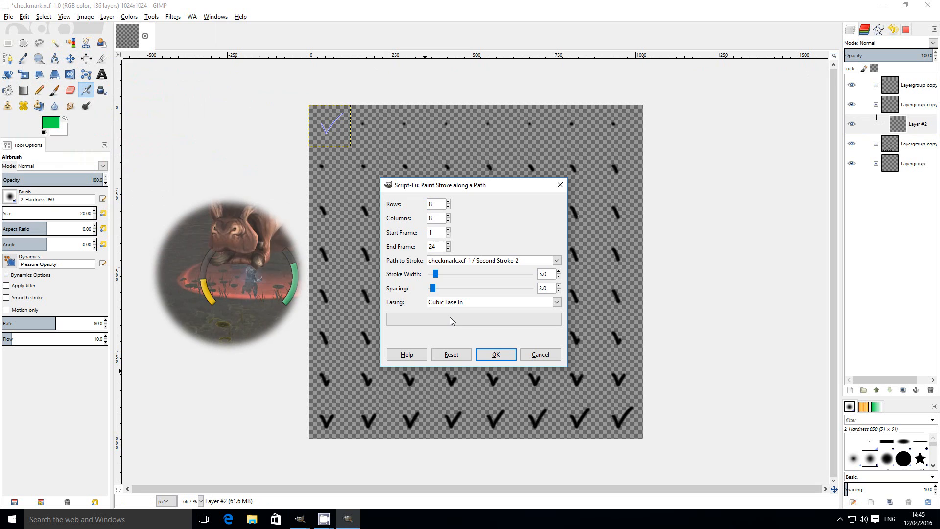
Paint First Stroke-3 green at width 1 with Quadratic Ease In/Out over frames 1–24
click(555, 301)
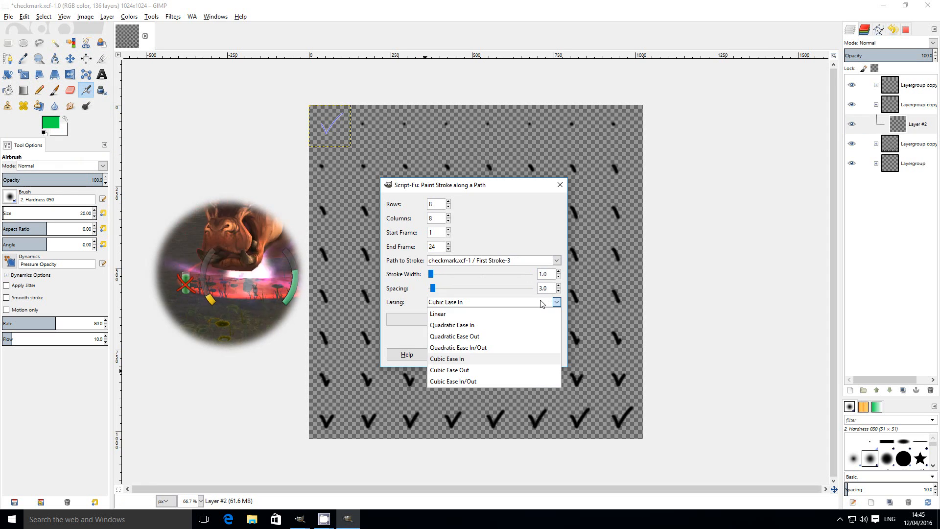
click(458, 347)
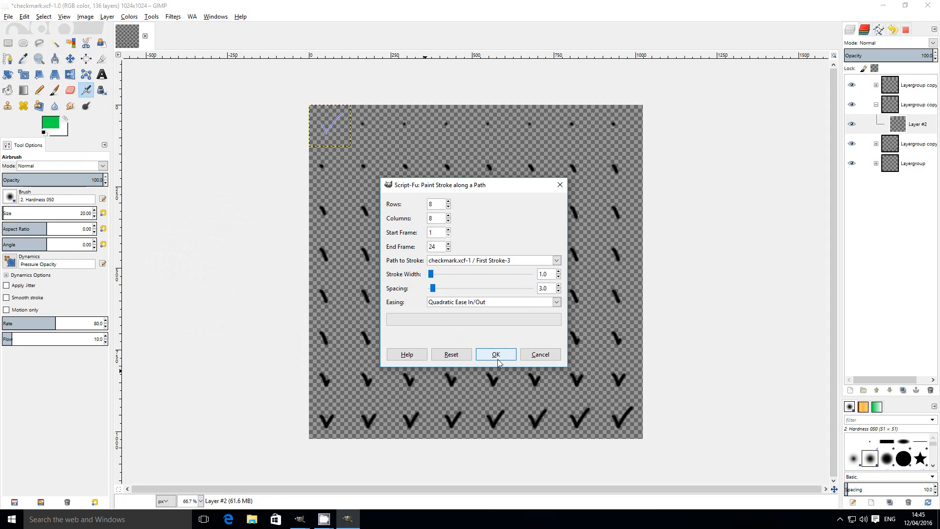
click(496, 353)
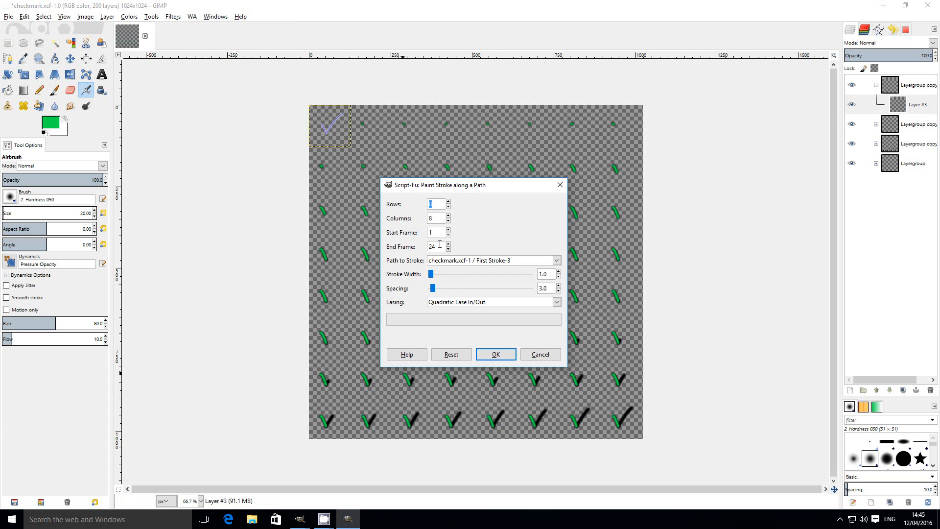
Paint Second Stroke-2 over frames 24–64 with Cubic Ease In
click(555, 261)
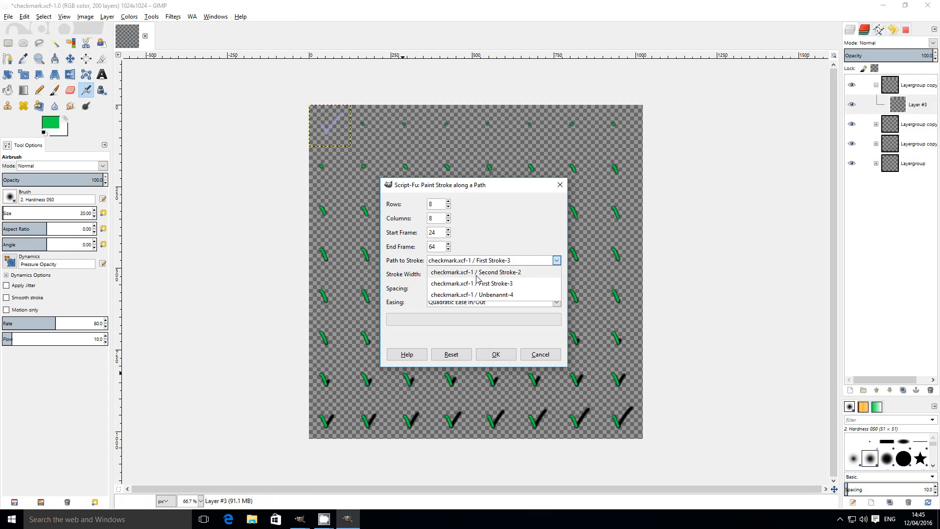
click(474, 272)
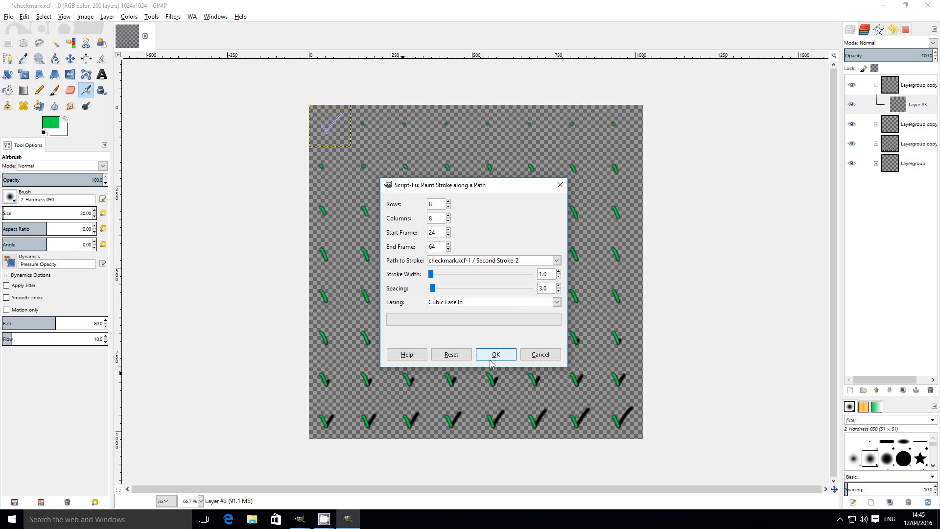
click(495, 353)
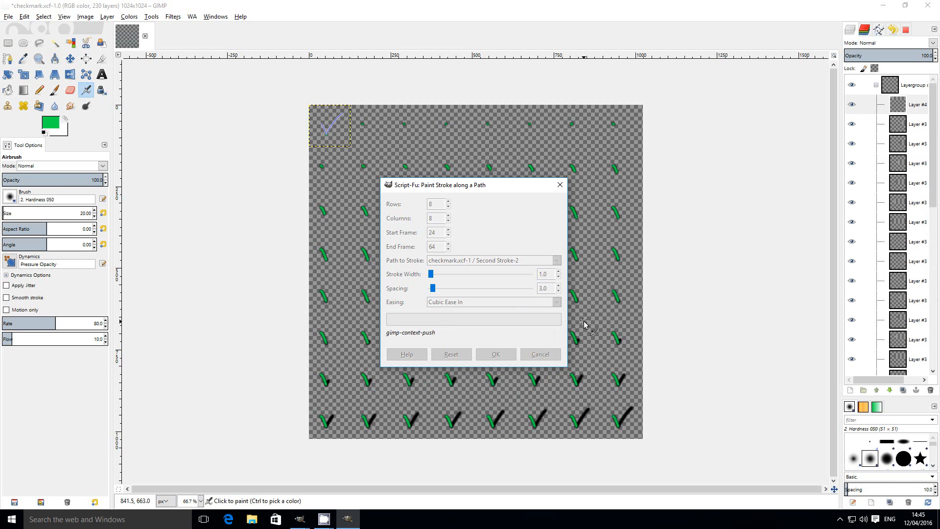
click(495, 354)
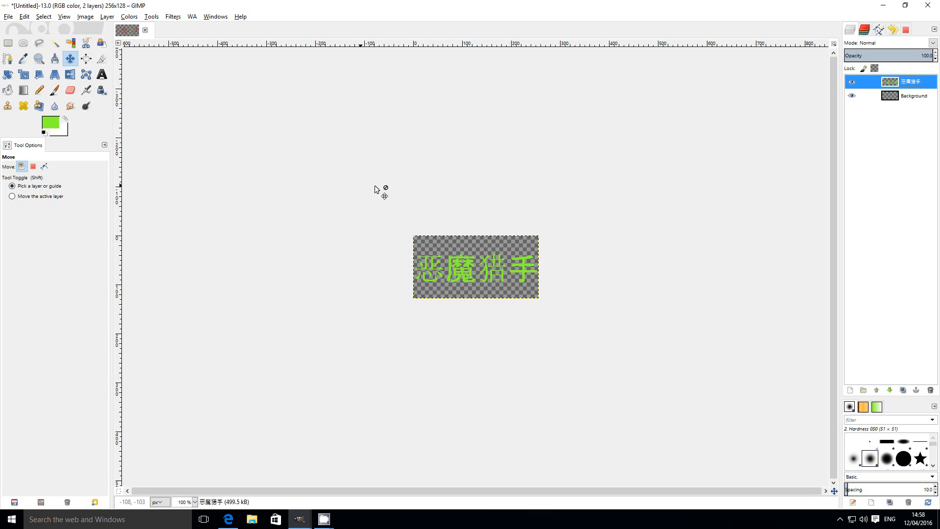
mouse_move(303, 152)
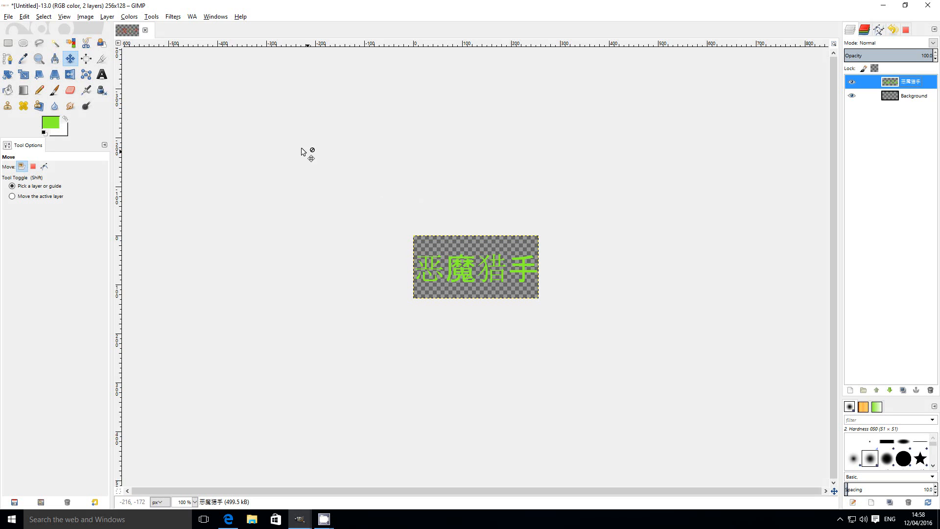
Run WA > Horizontal Spotlight Word with 8 rows, 8 columns, highlight width 5, colored width 128, offset 1
click(192, 16)
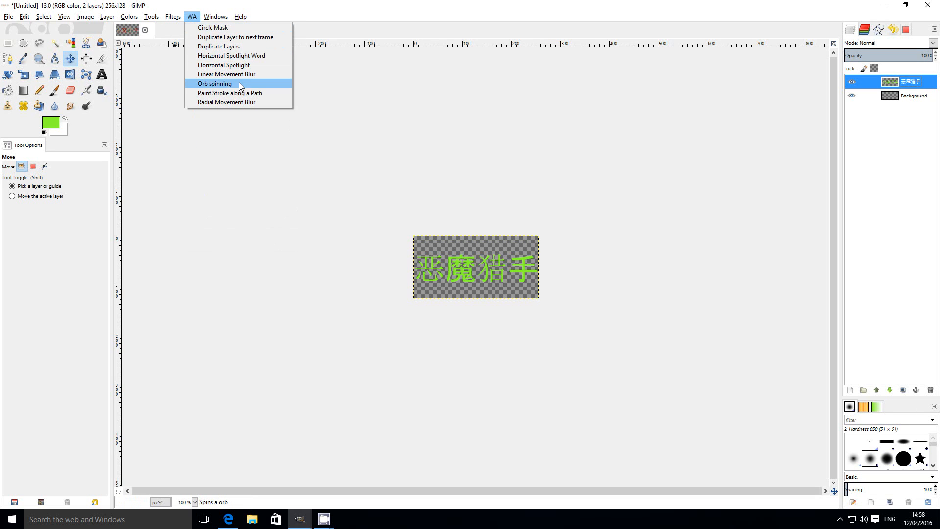
mouse_move(231, 56)
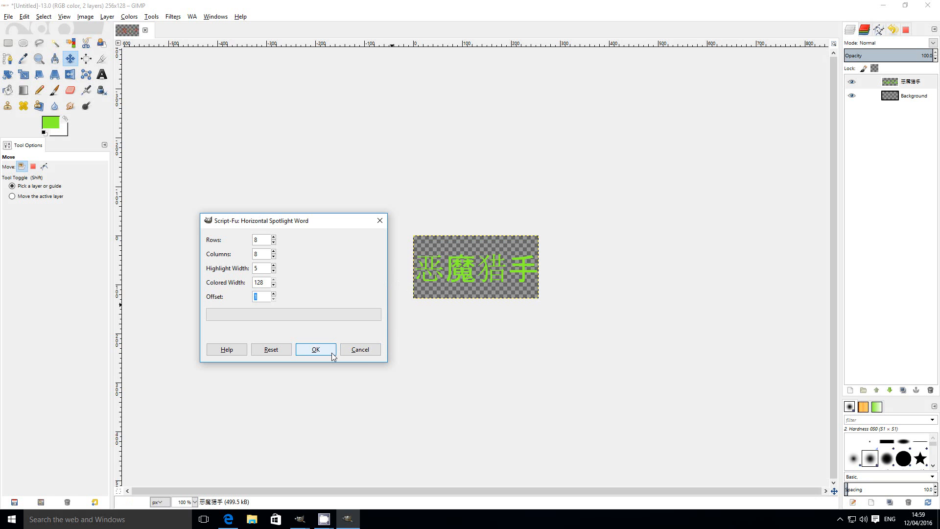
click(315, 349)
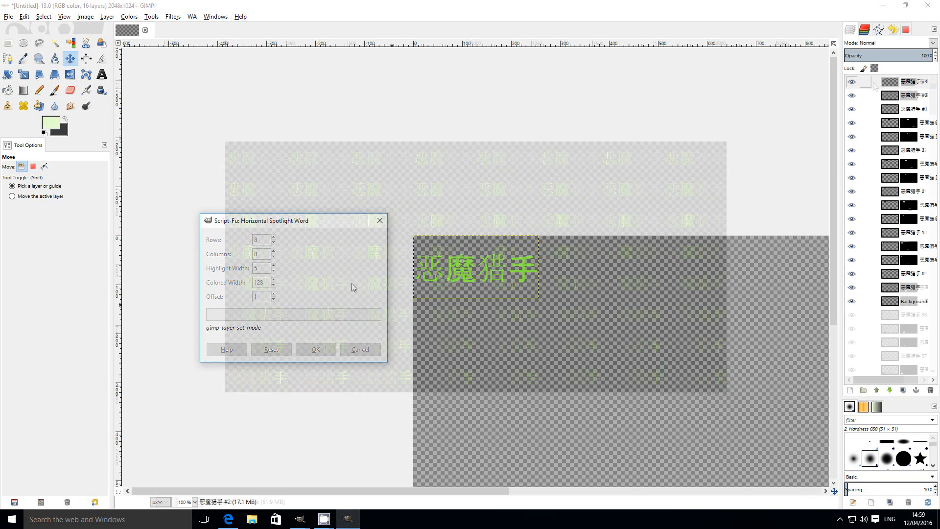
Let the spotlight script finish its 194-layer sheet, then bring up the top layer's options
click(316, 349)
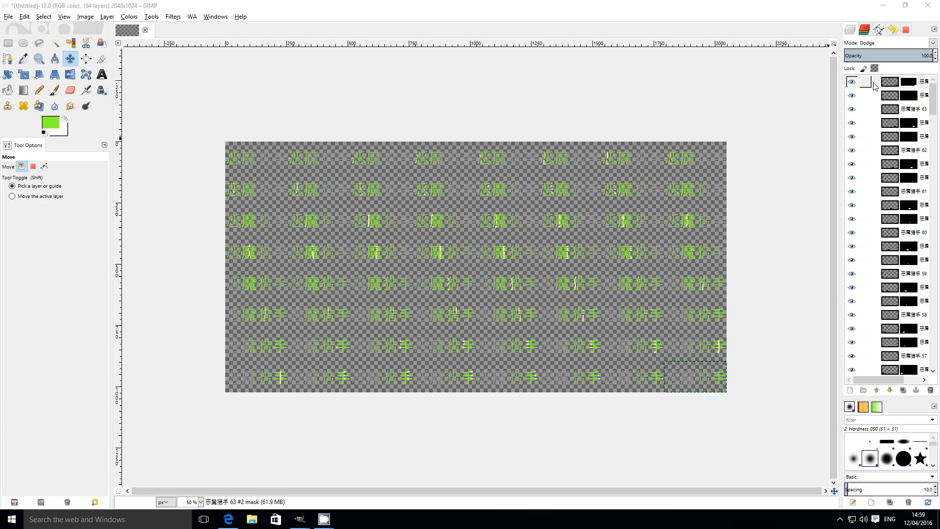
right_click(899, 82)
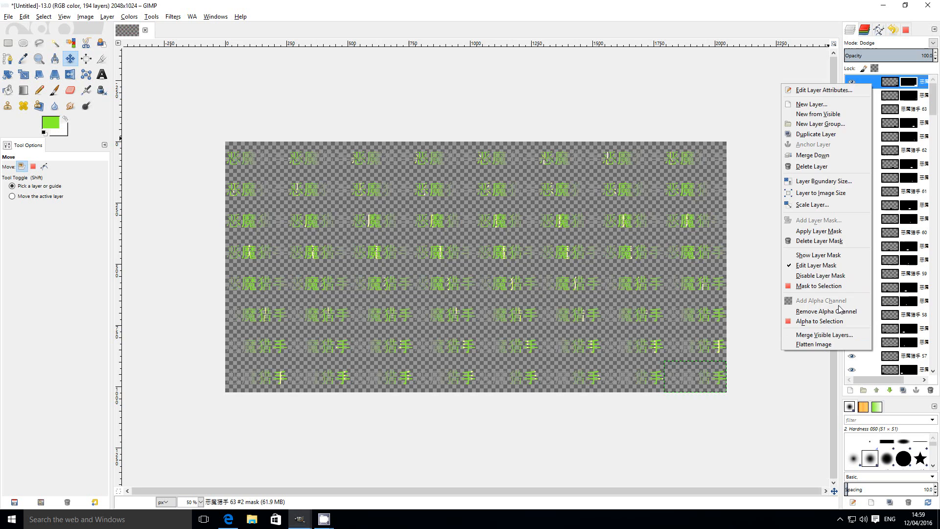
Merge all visible spotlight frame layers into one Background layer
click(824, 335)
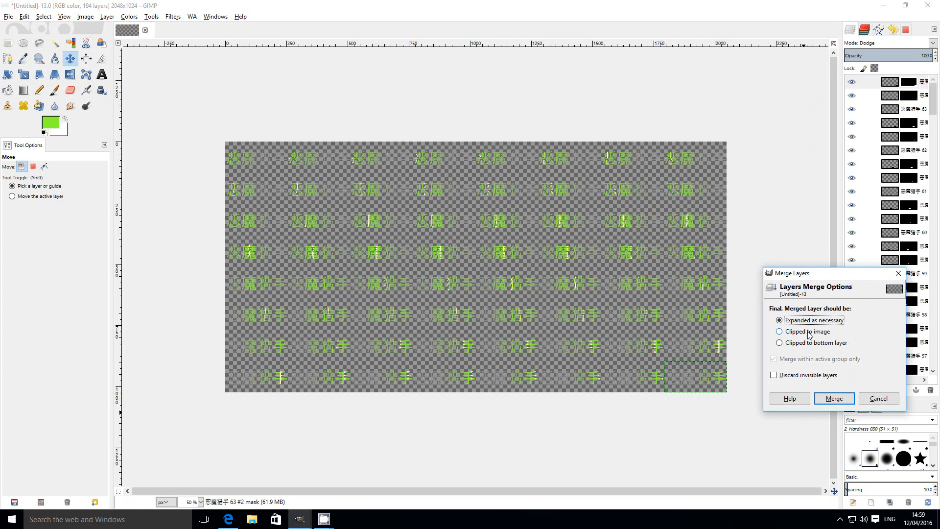
click(832, 399)
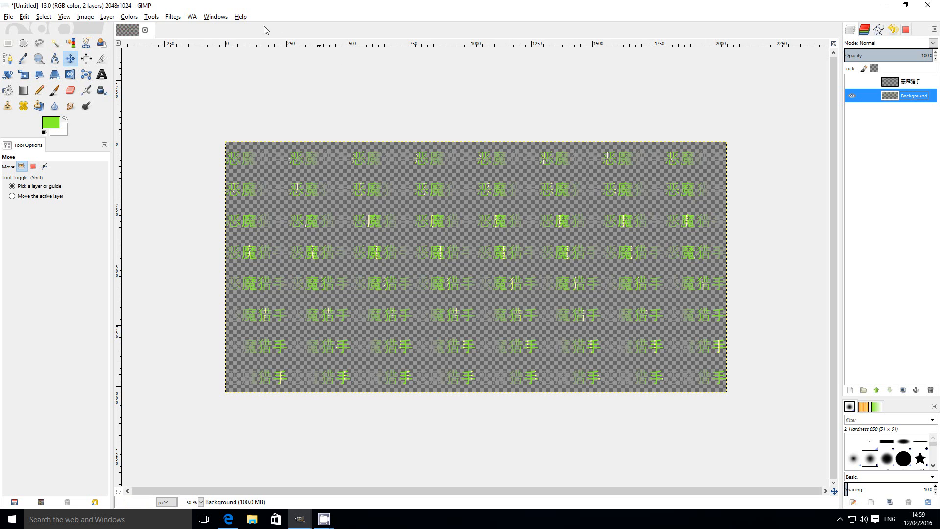
Add a Drop Shadow with Offset X/Y 0 as an outline, toggling its layer to compare
click(172, 17)
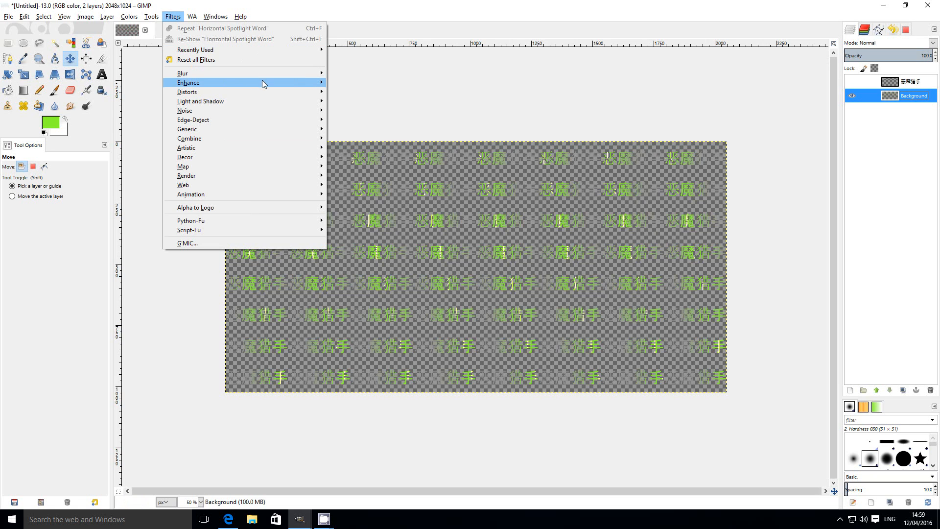
mouse_move(200, 101)
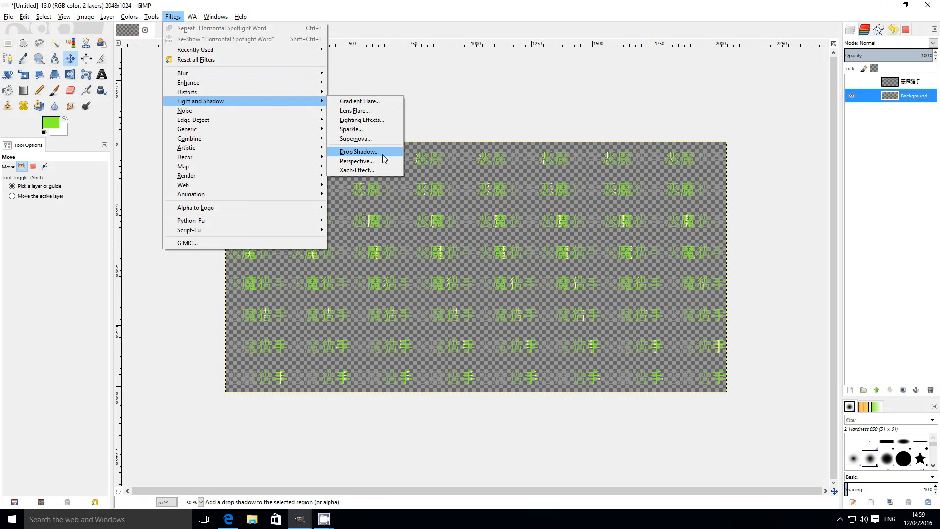
click(359, 151)
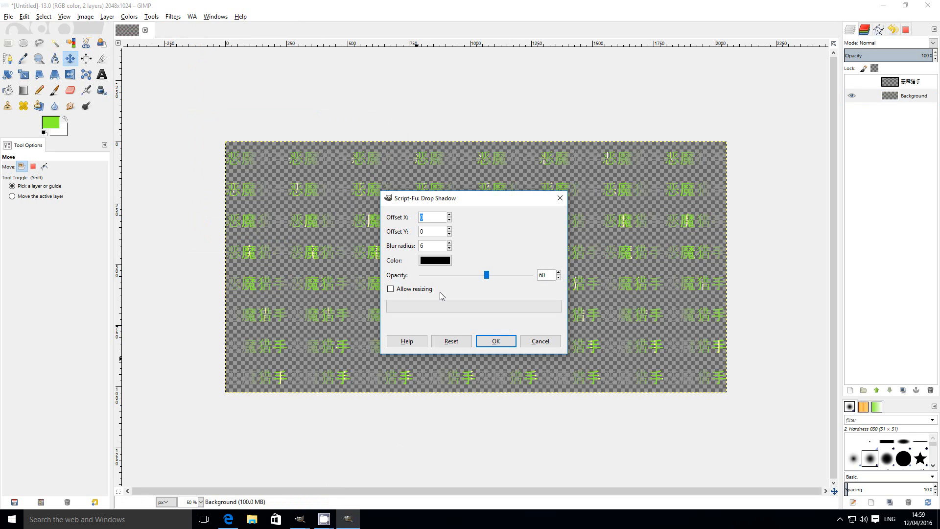
click(432, 231)
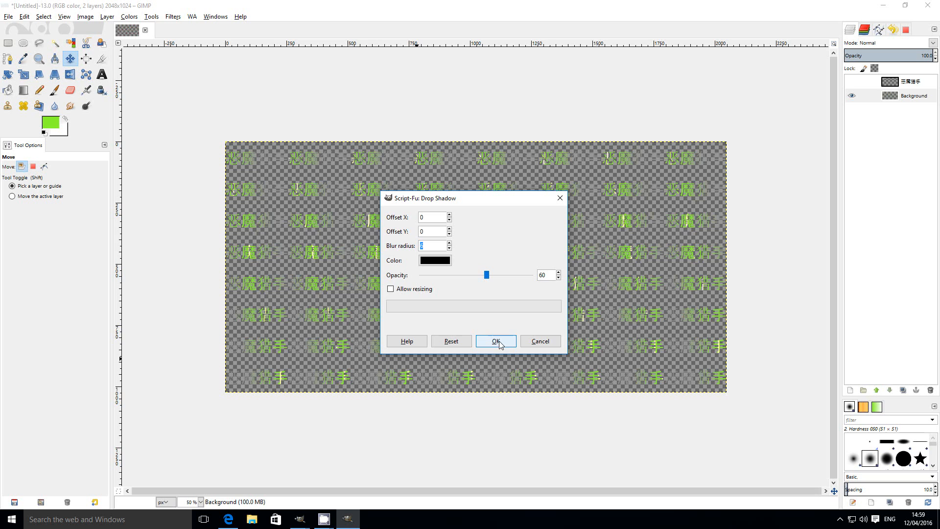
click(495, 341)
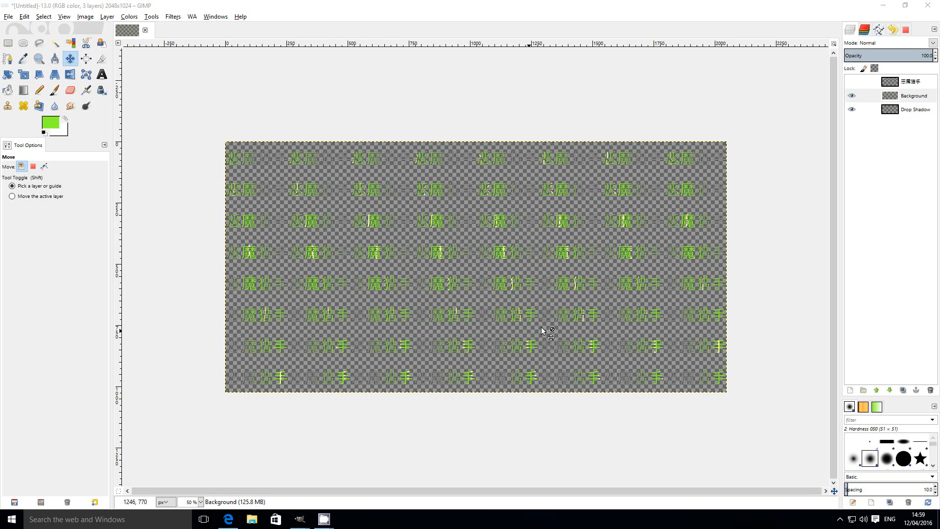
click(914, 95)
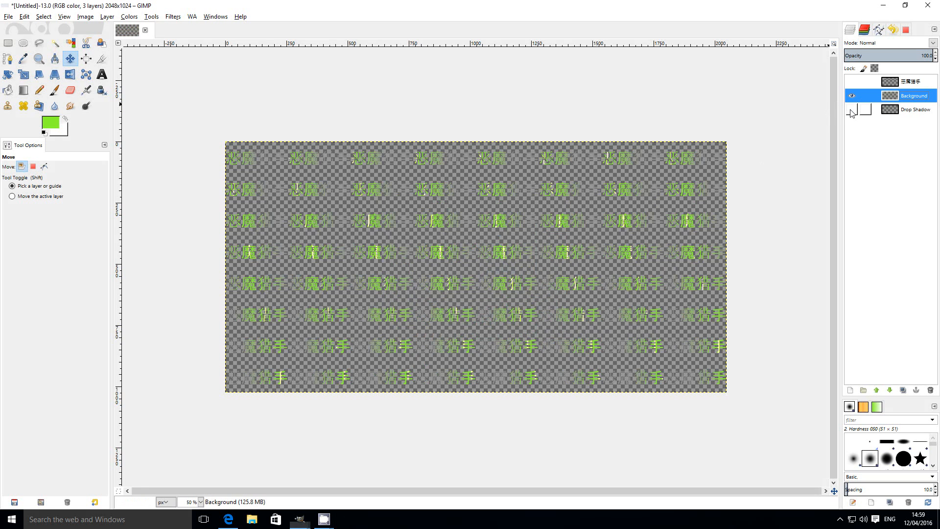
click(851, 110)
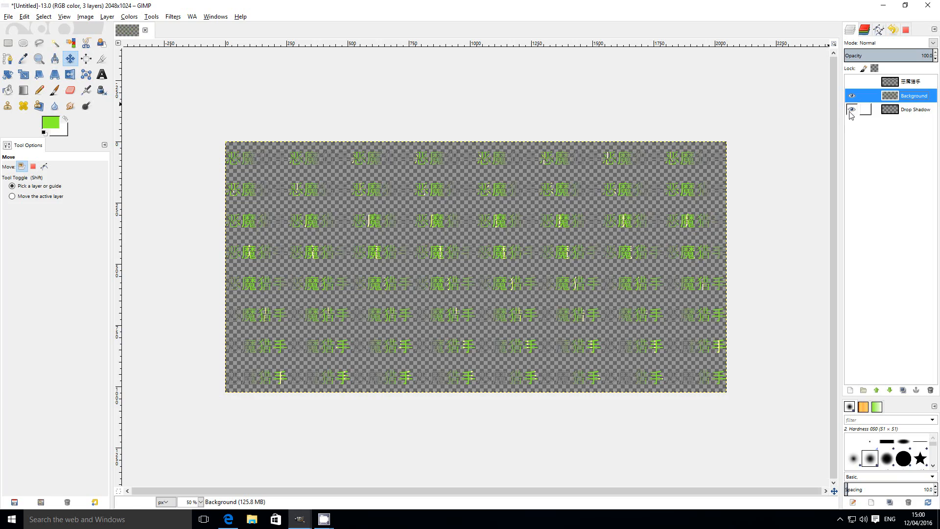